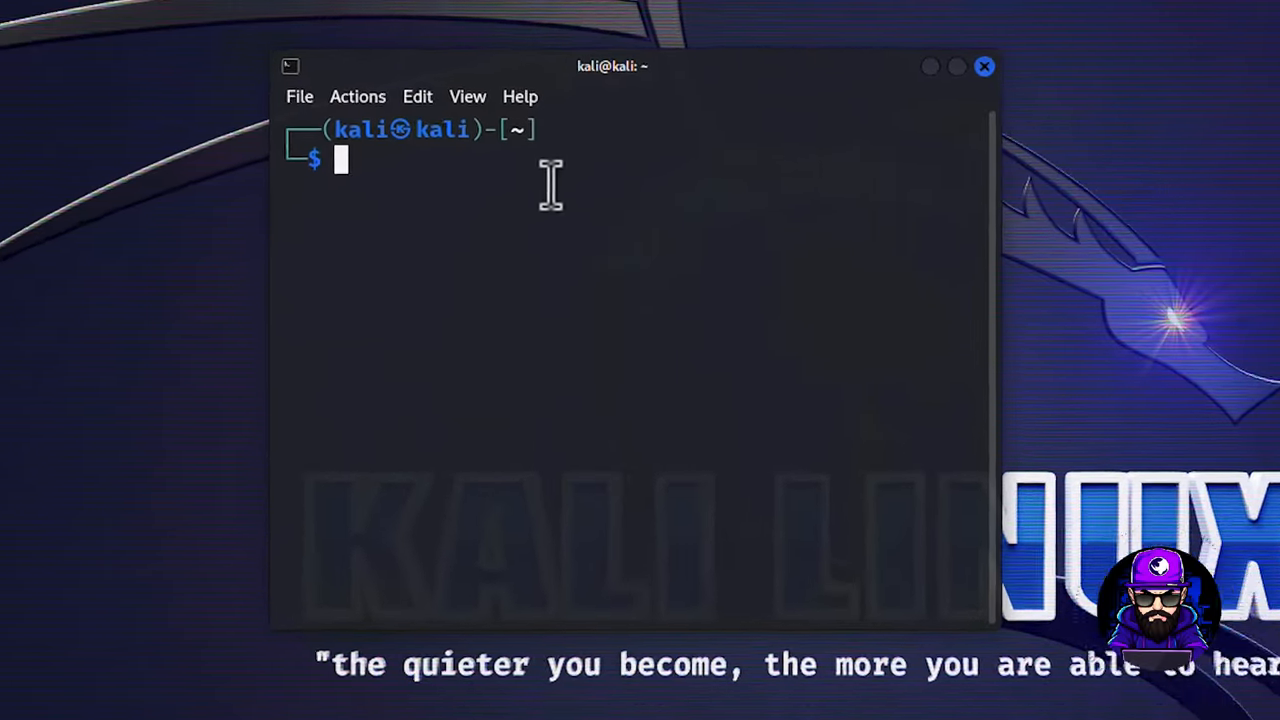
- Run sudo apt update to fetch the latest Kali rolling package lists
type("sudo poweroff")
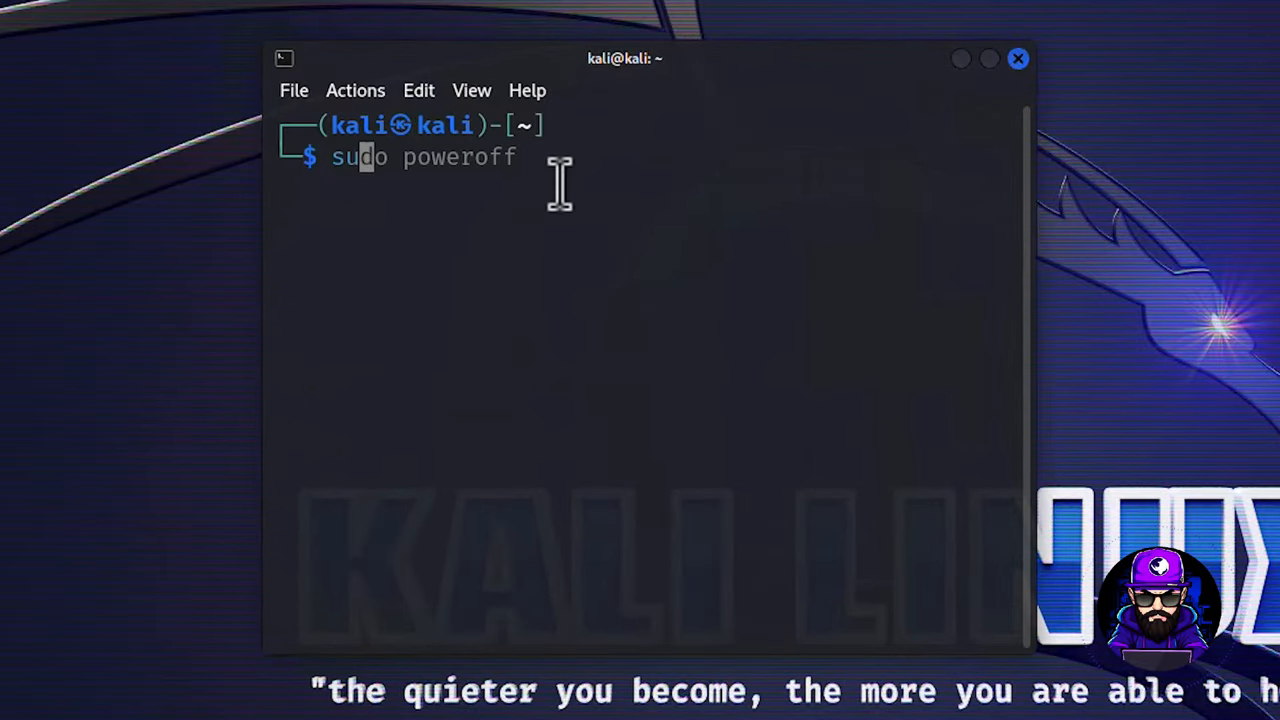
type("sudo apt")
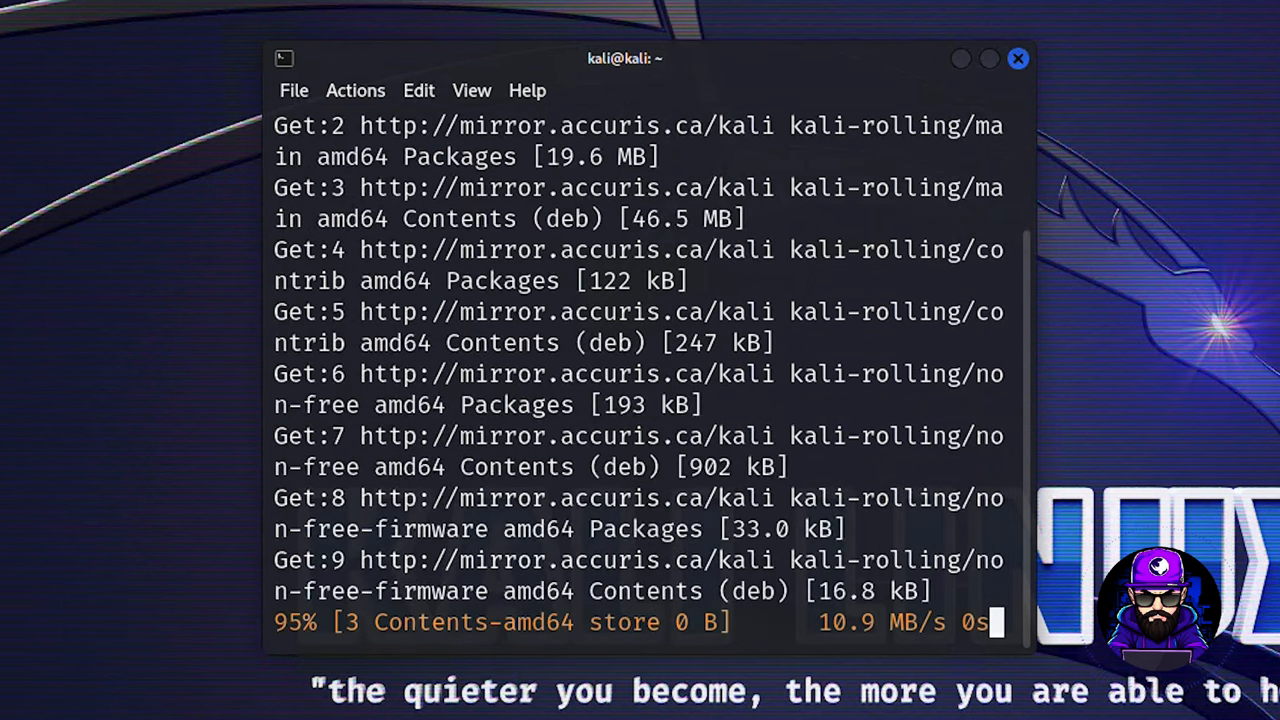
mouse_move(635, 562)
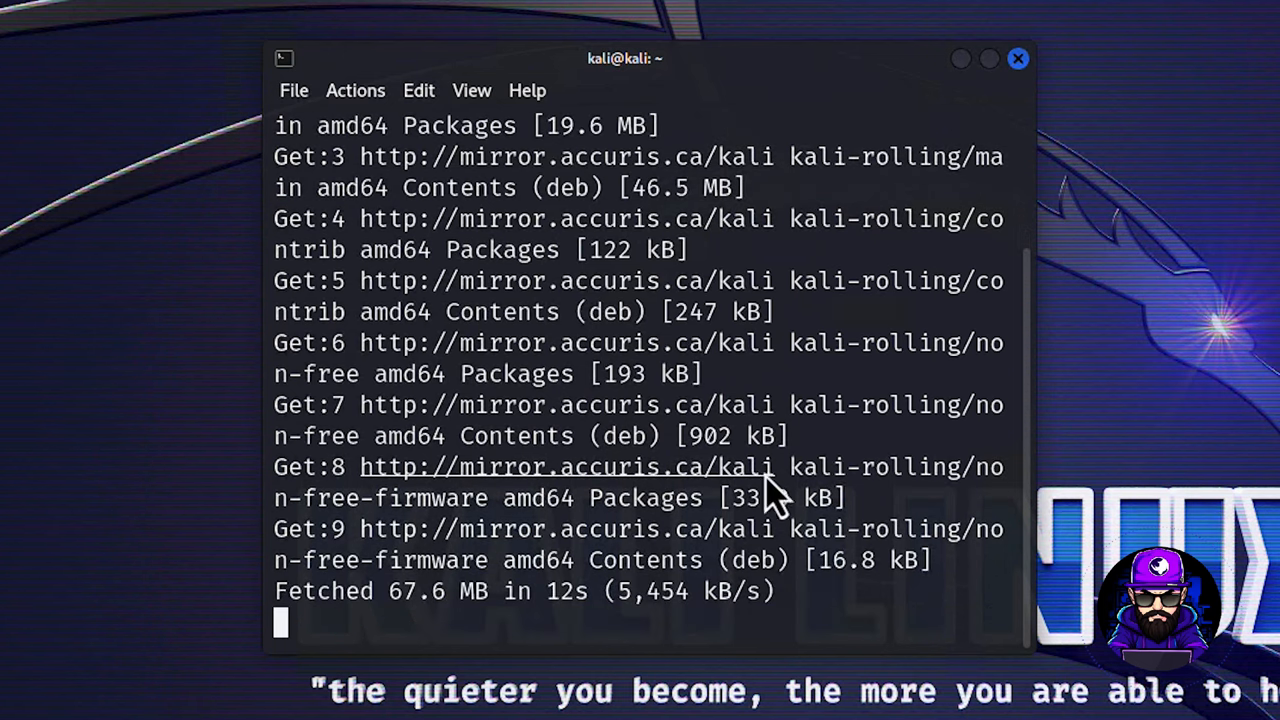
mouse_move(990, 625)
type("sudo apt upgrade")
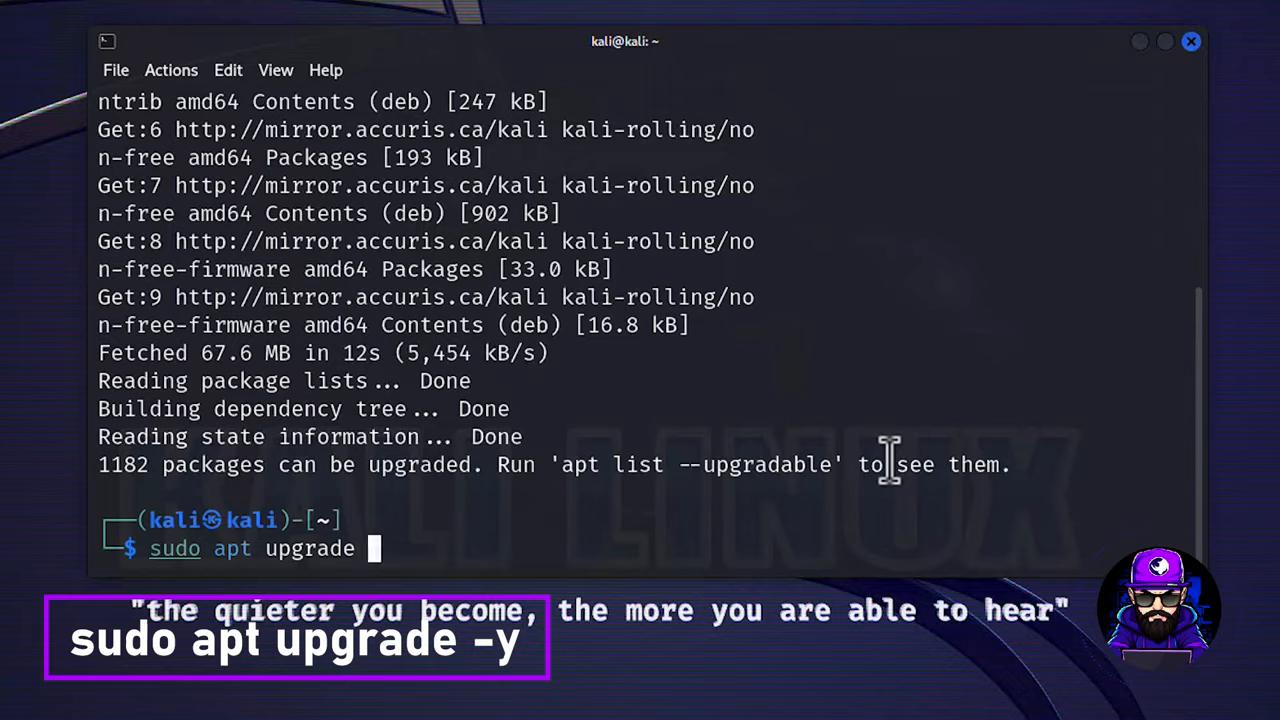
- Upgrade all 1182 packages with apt upgrade -y, then start apt autoremove with the sudo password
key("Return")
type("sudo ap")
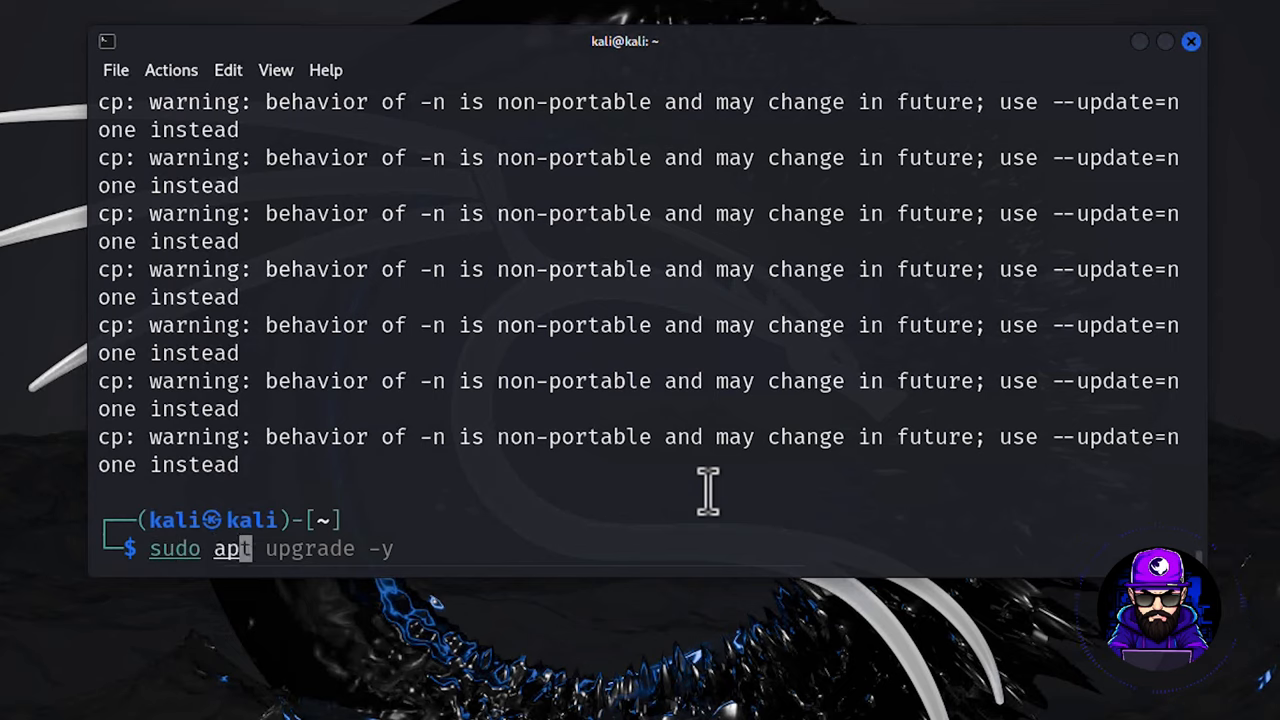
type("autp")
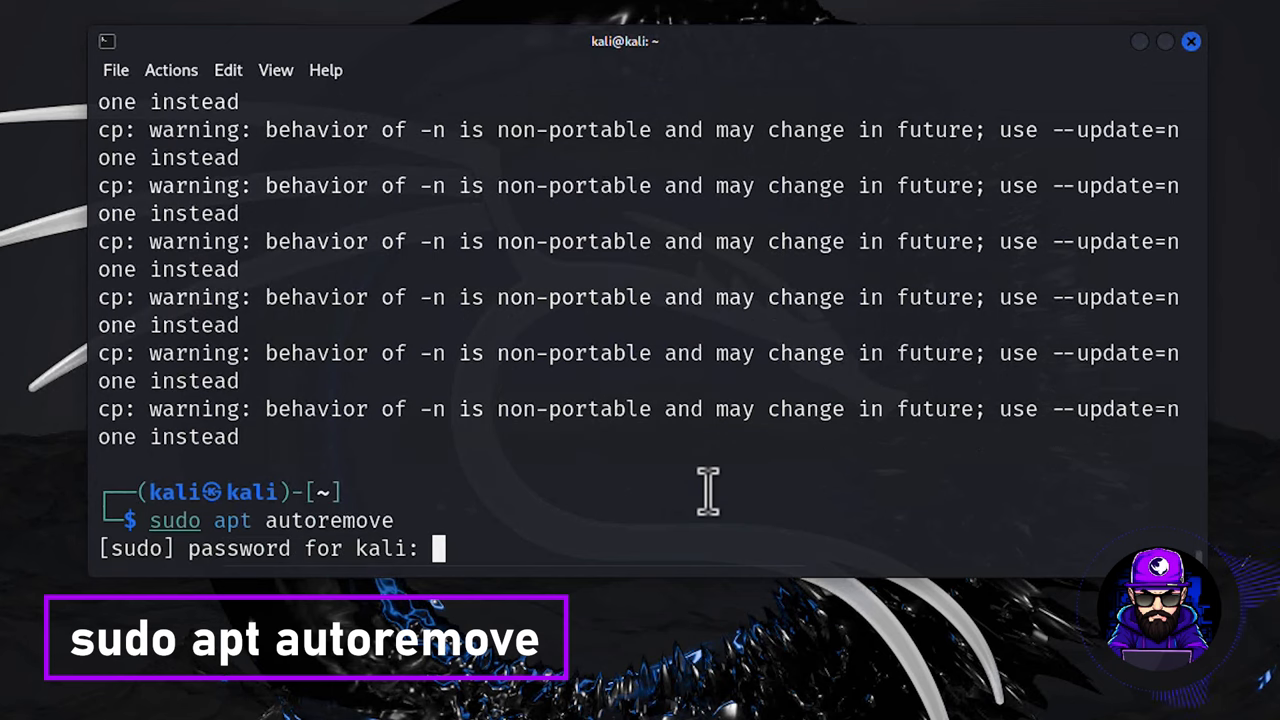
key("Return")
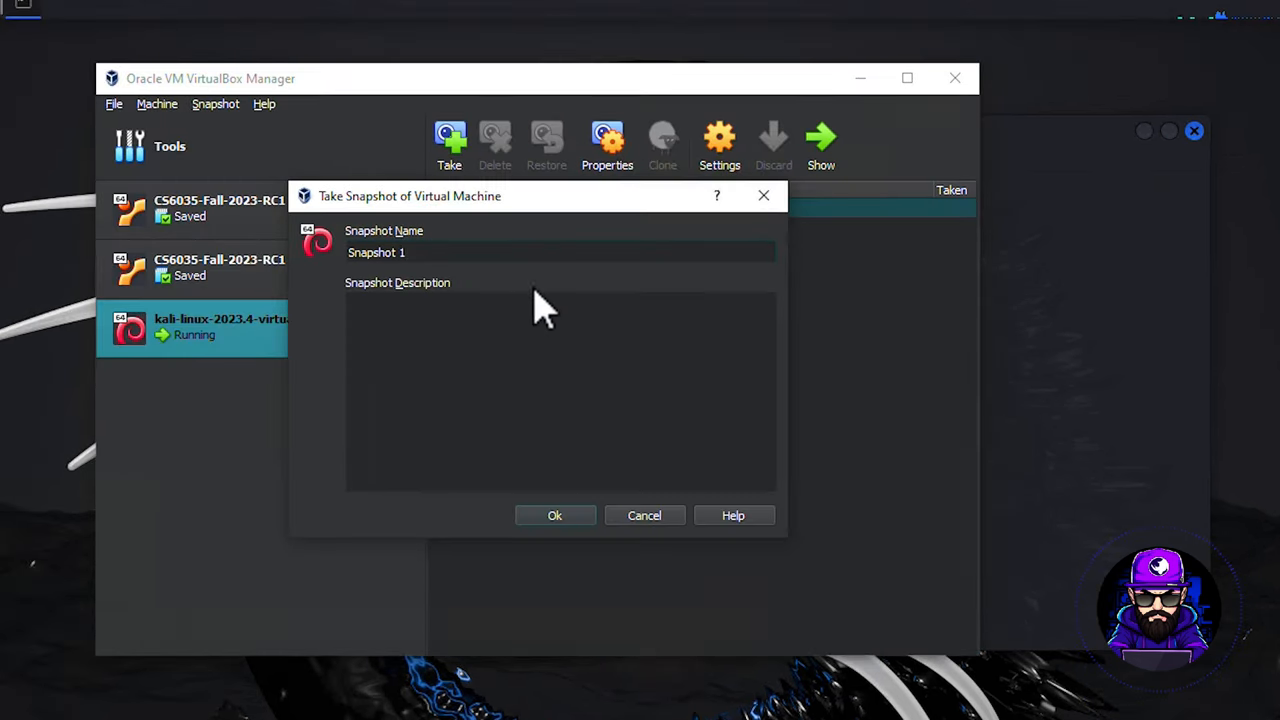
- Confirm the Take Snapshot dialog, keeping the default name Snapshot 1
left_click(554, 515)
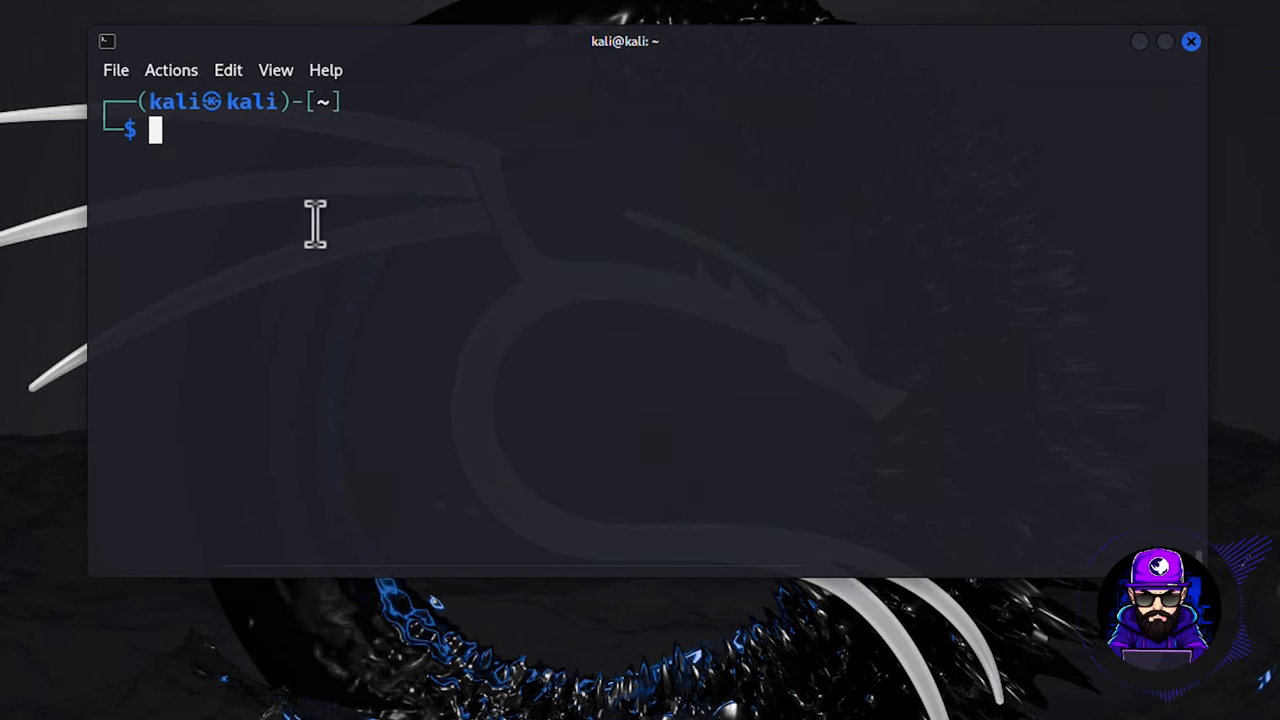
- Scan localhost with nmap, finding all 1000 ports closed, then clear the screen
type("nmap localhost")
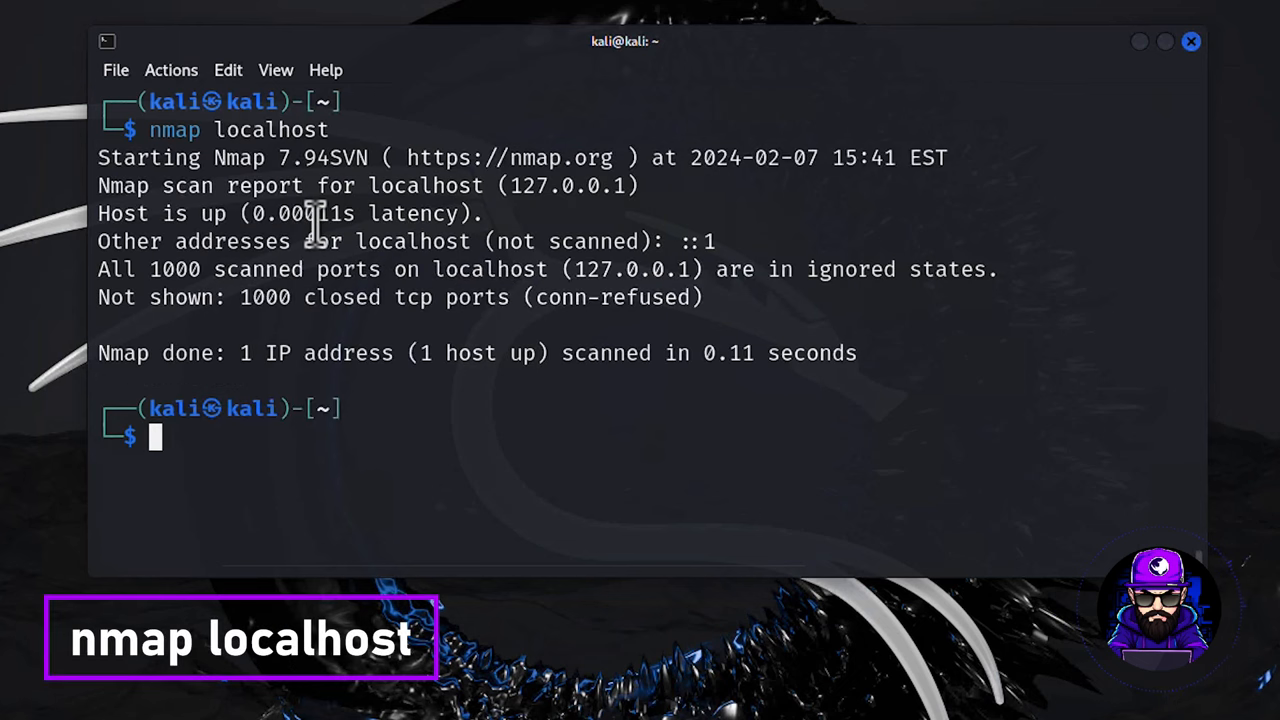
type("msf")
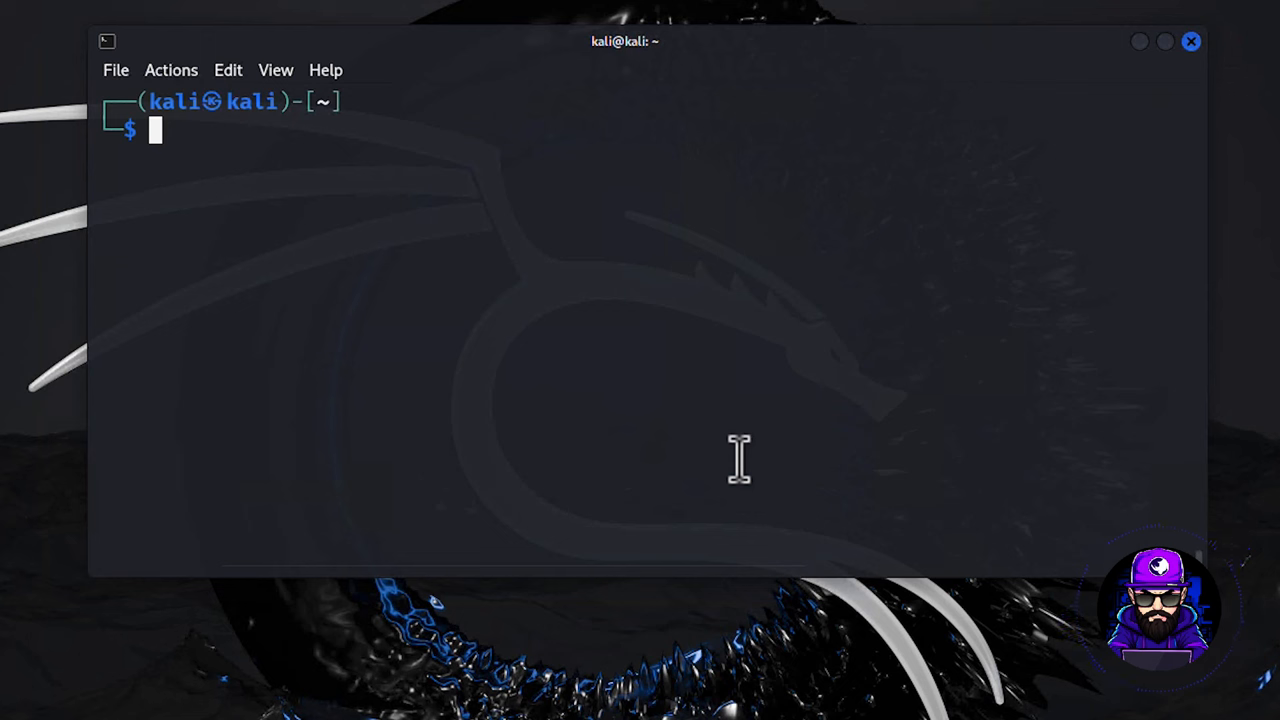
- Run sudo apt install python3, confirming python3 is already the newest version
type("sudo apt install python3")
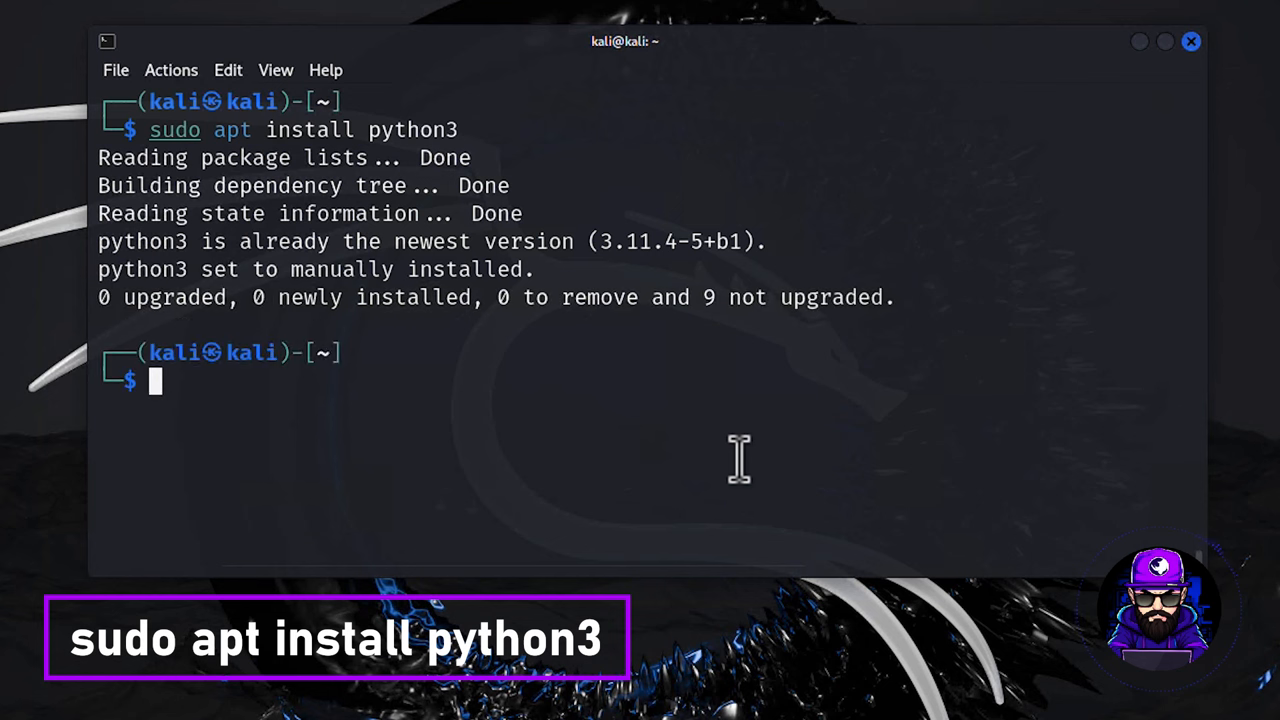
type("sudo apt install python3")
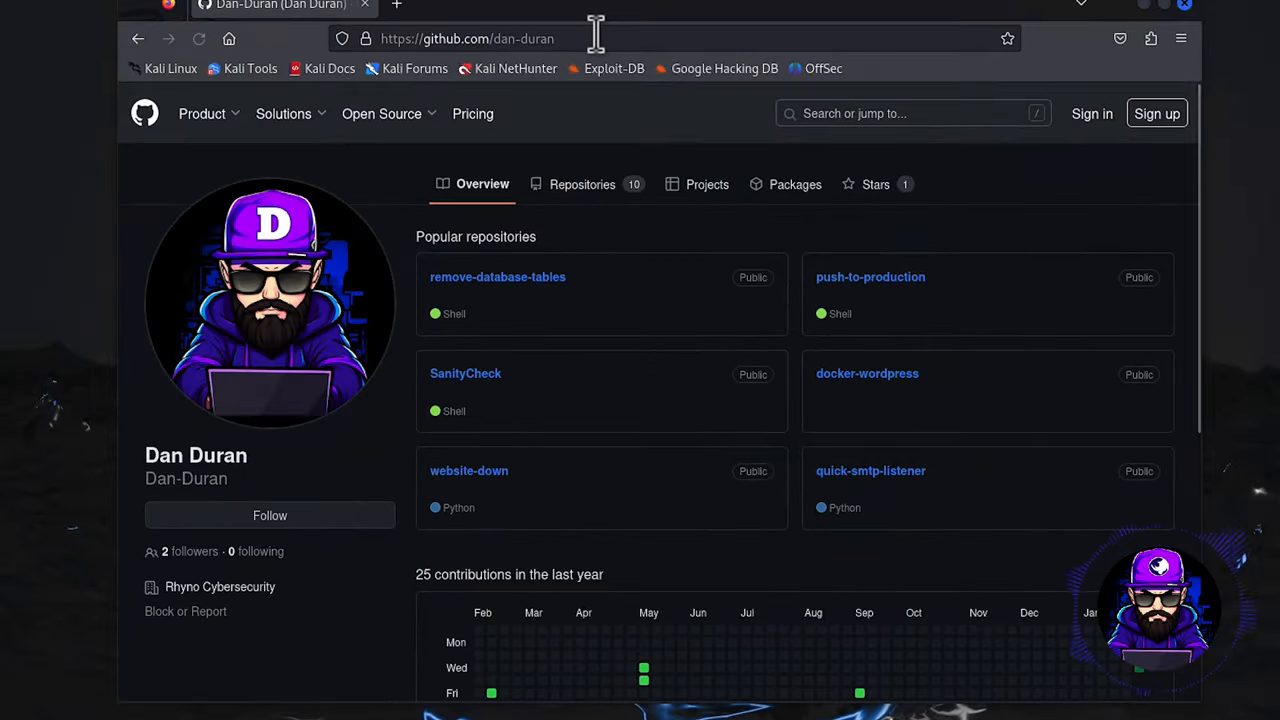
mouse_move(822, 278)
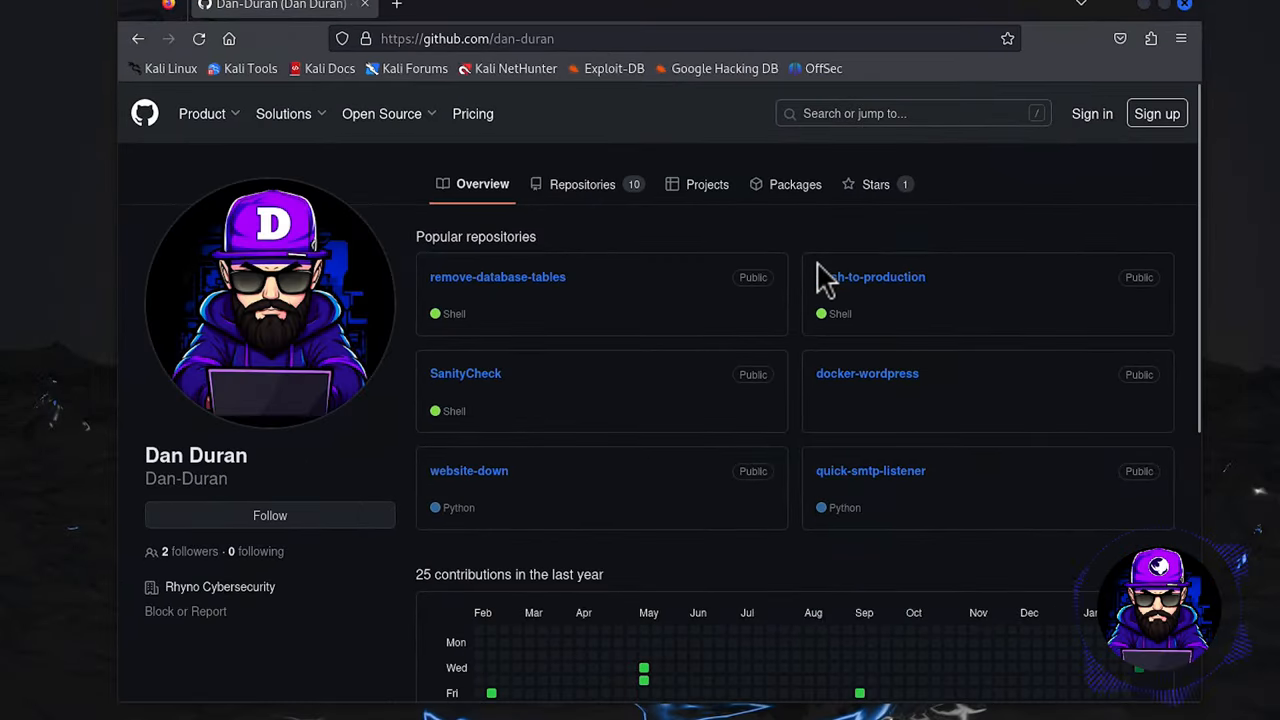
mouse_move(867, 373)
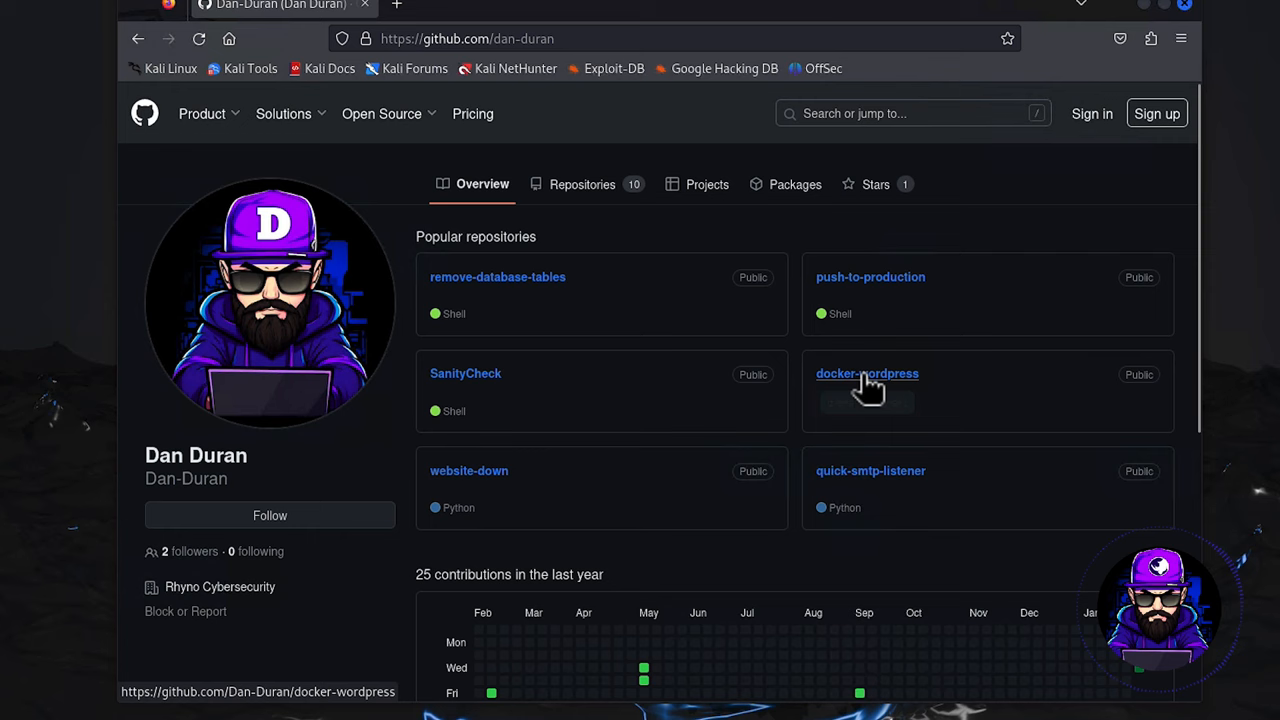
- Open docker-wordpress from the profile's Popular repositories list
left_click(867, 373)
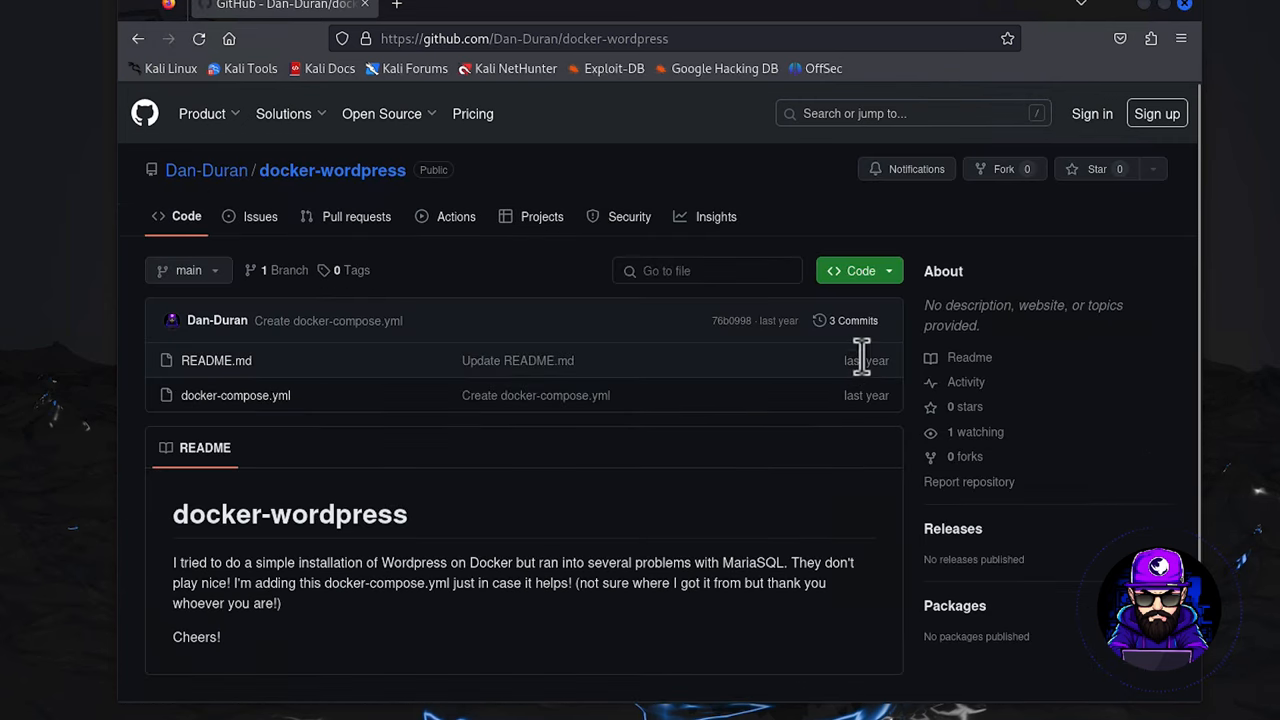
left_click(858, 270)
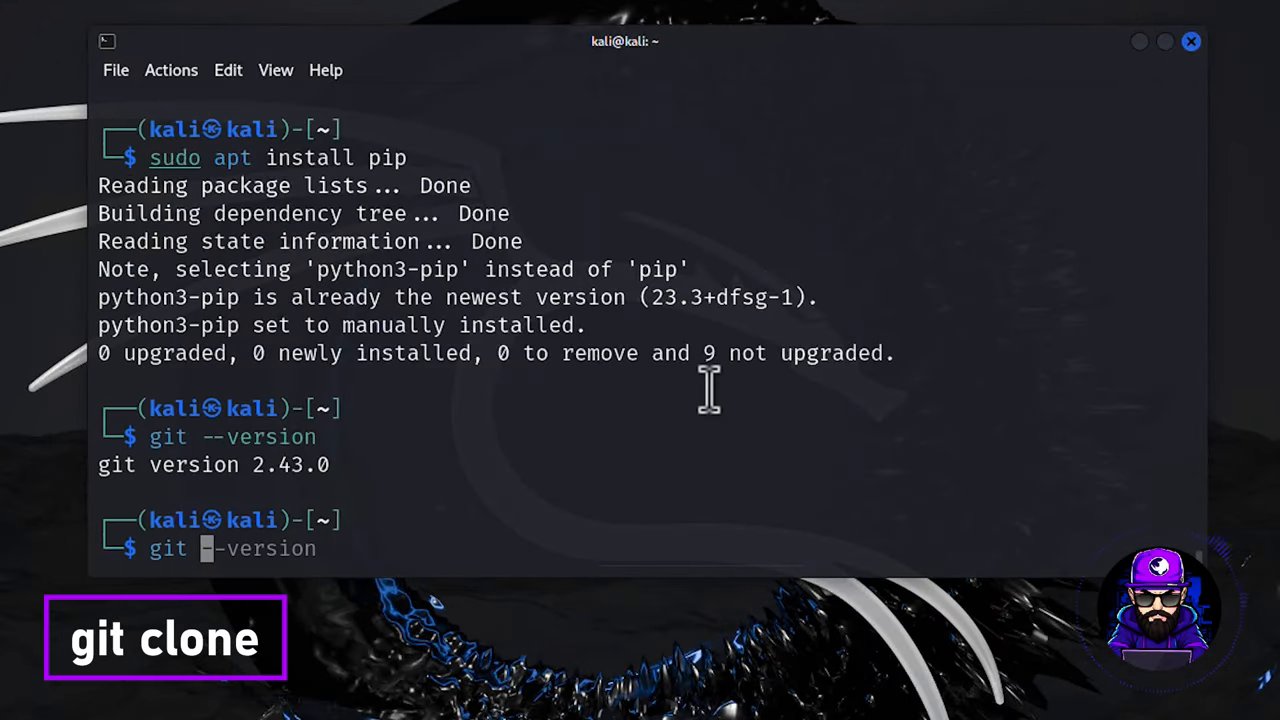
type("clo")
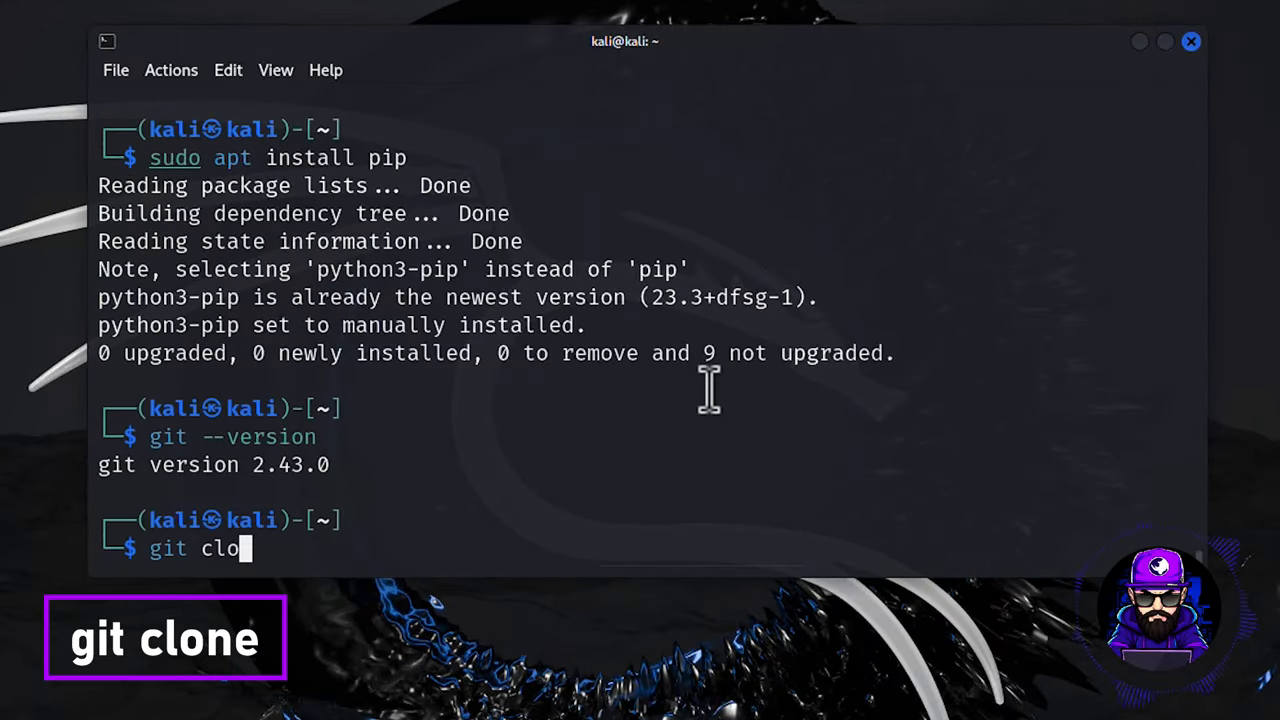
type("ne")
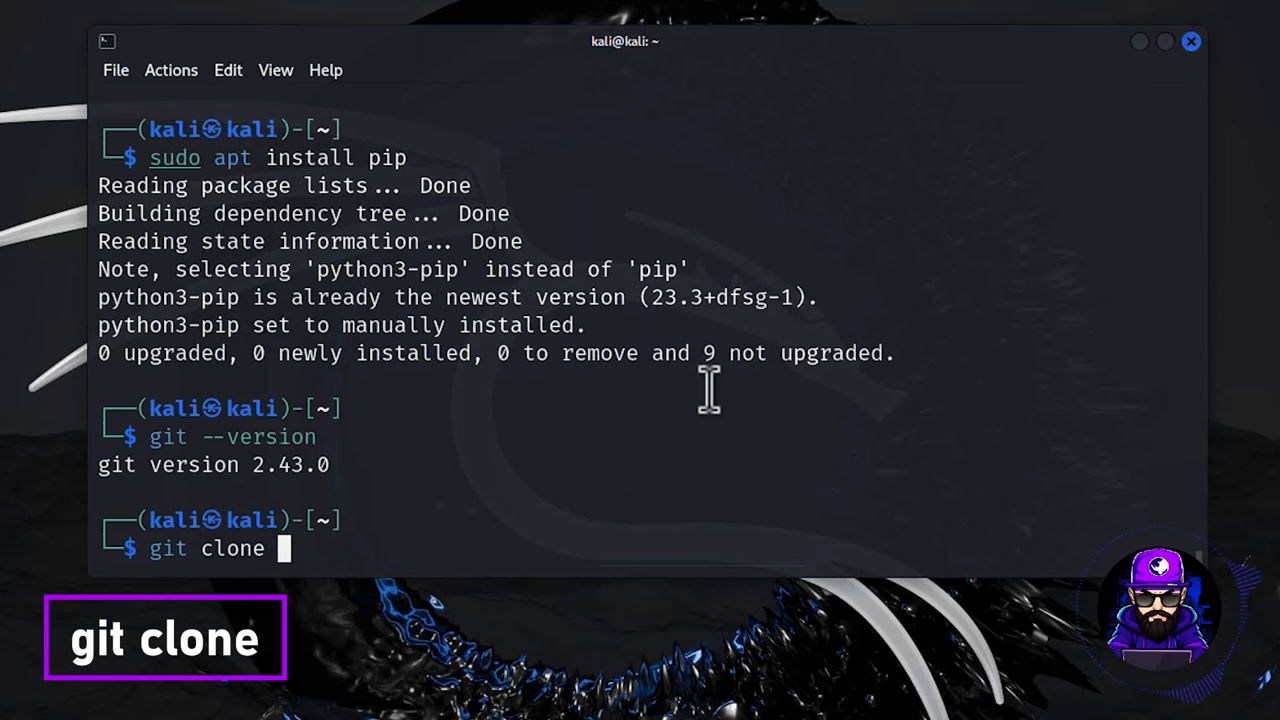
type("https://github.com/Dan-Duran/docker-wordpress.git")
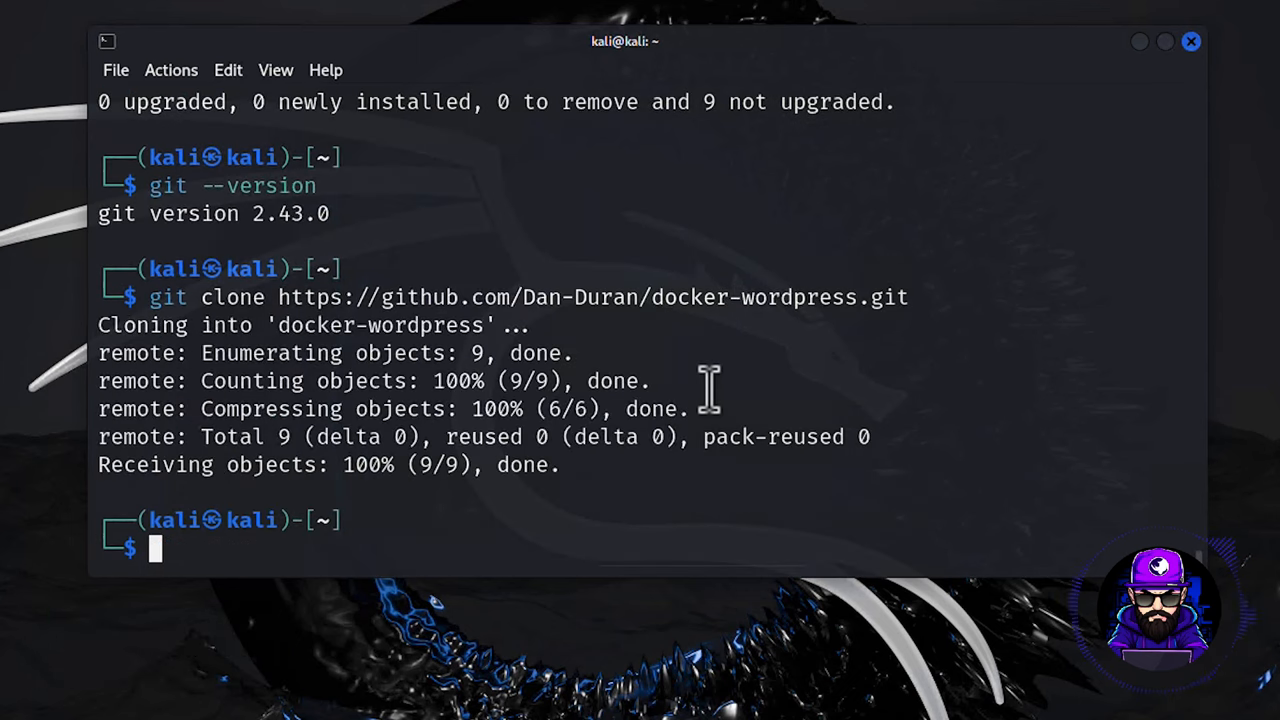
type("ls")
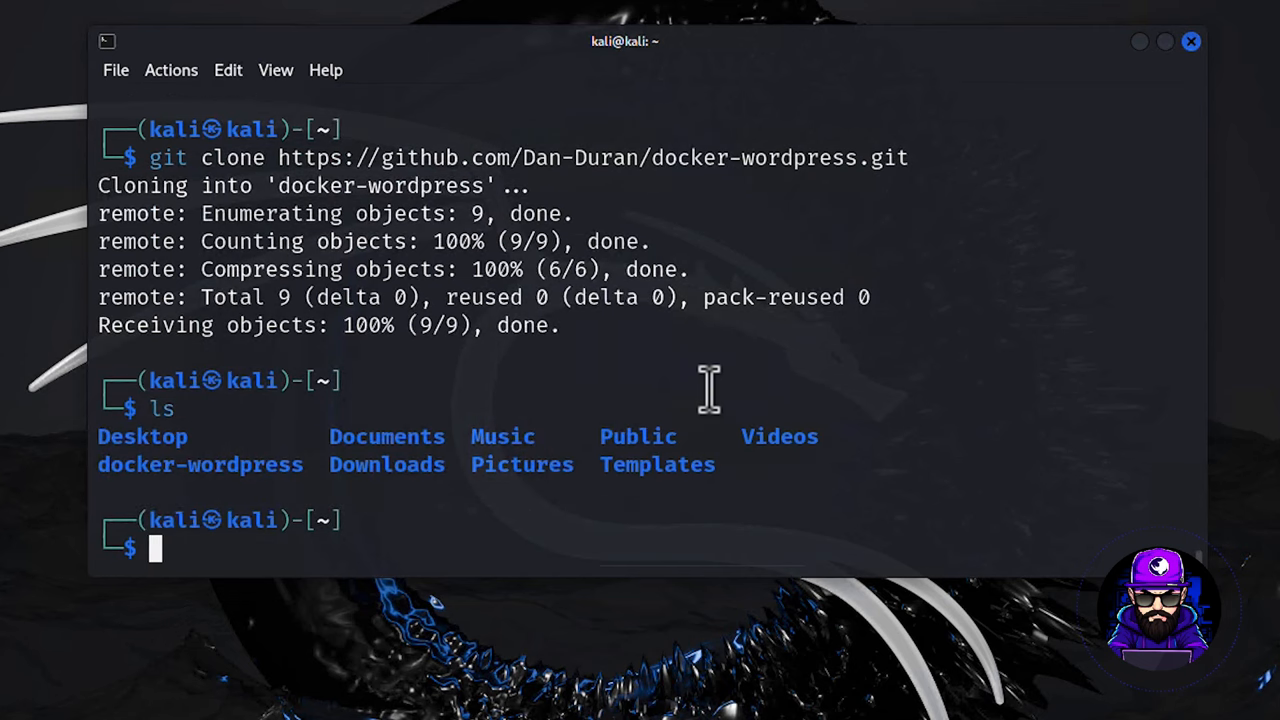
type("cd")
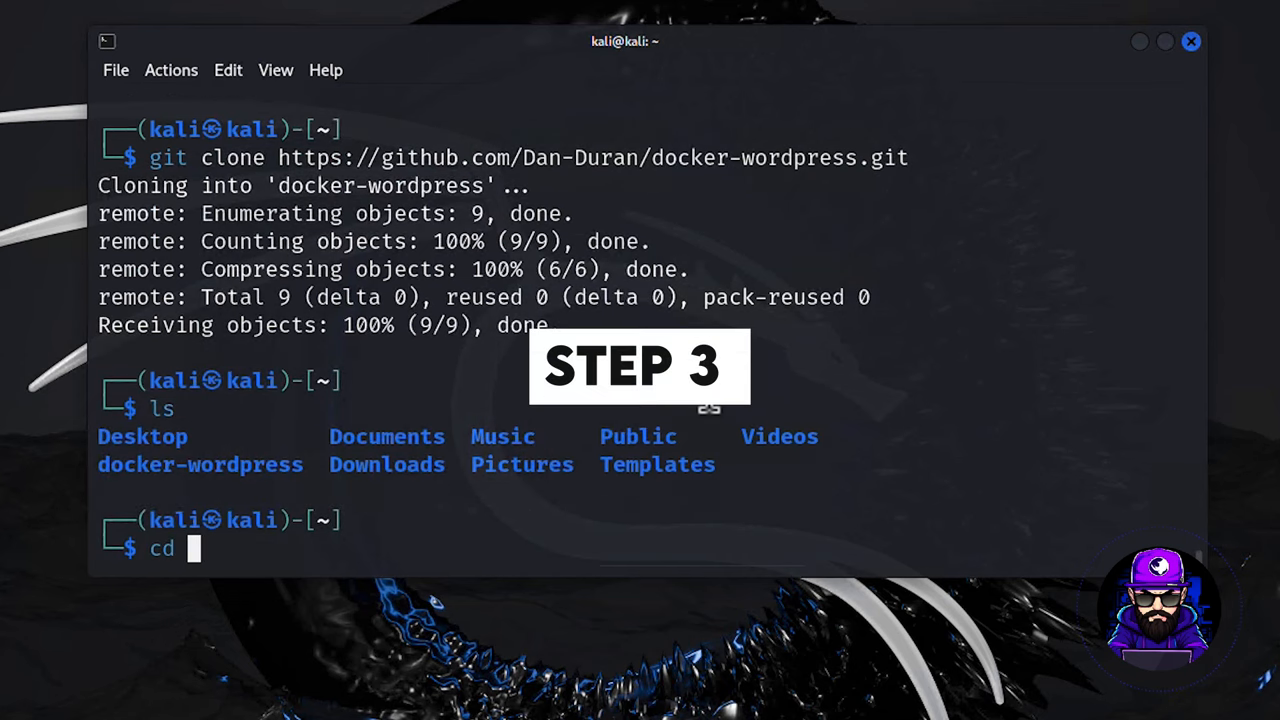
type("docker-wordpress")
type("ls")
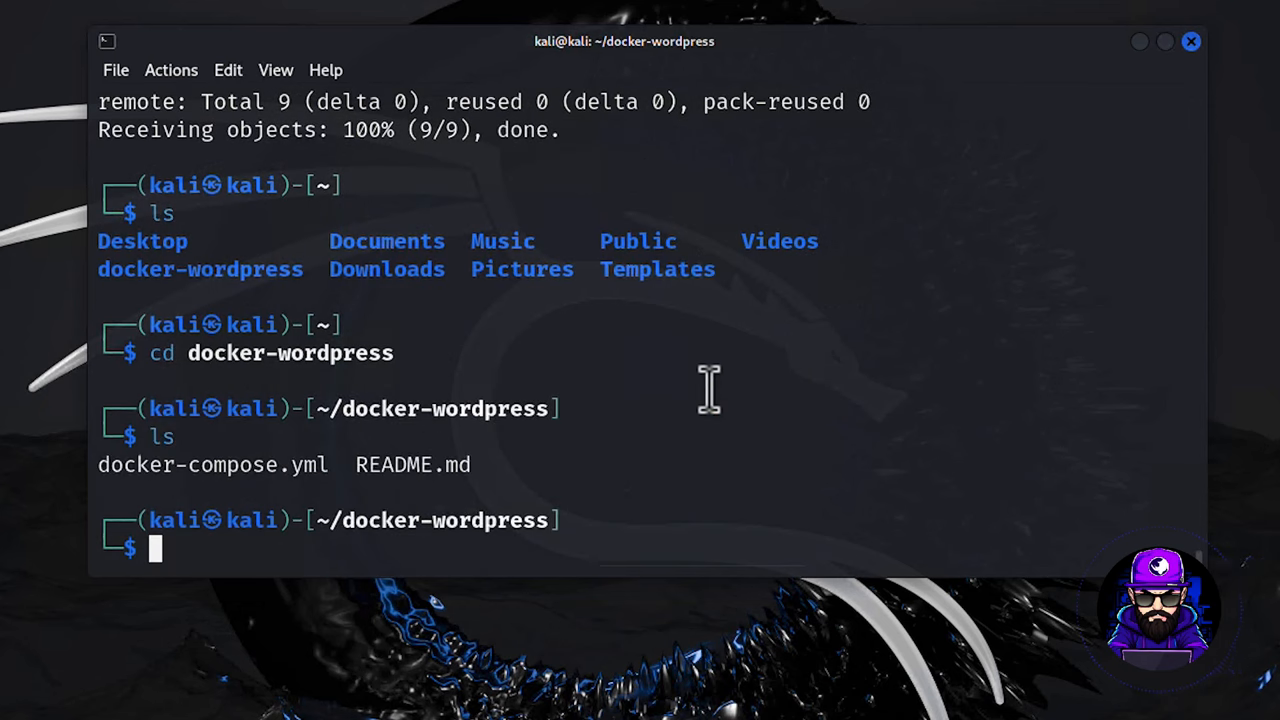
mouse_move(635, 215)
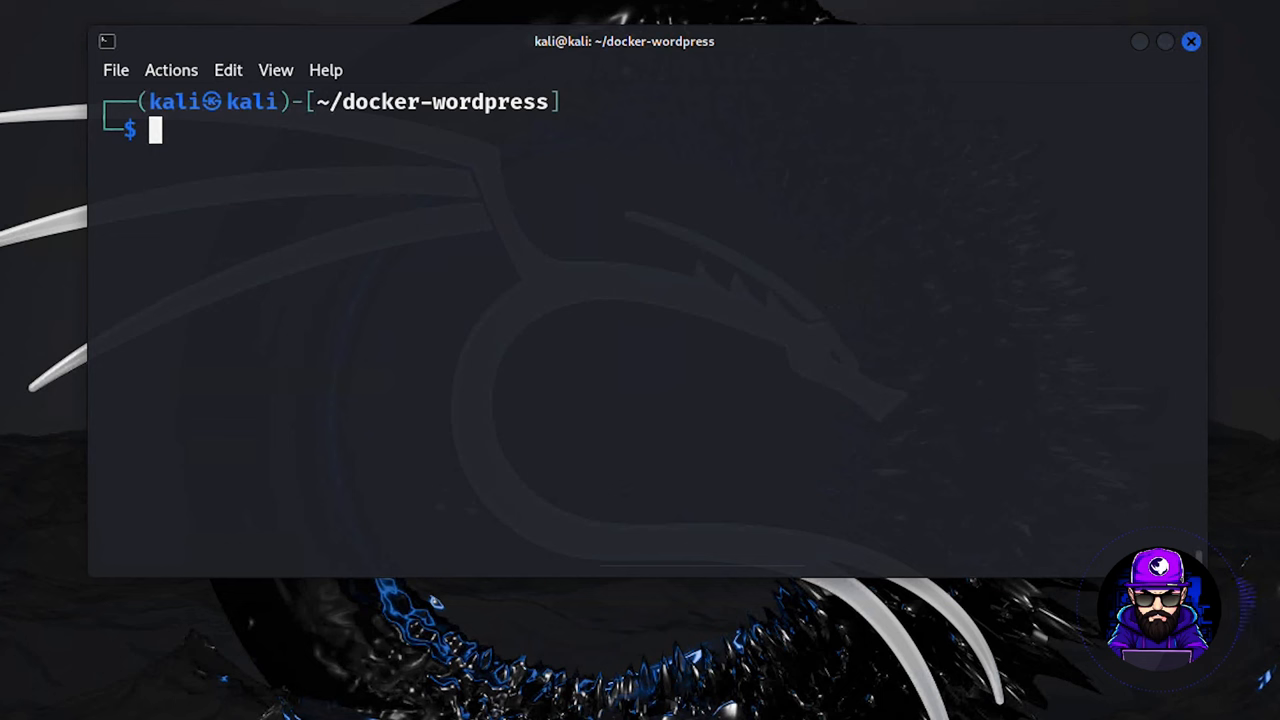
mouse_move(562, 260)
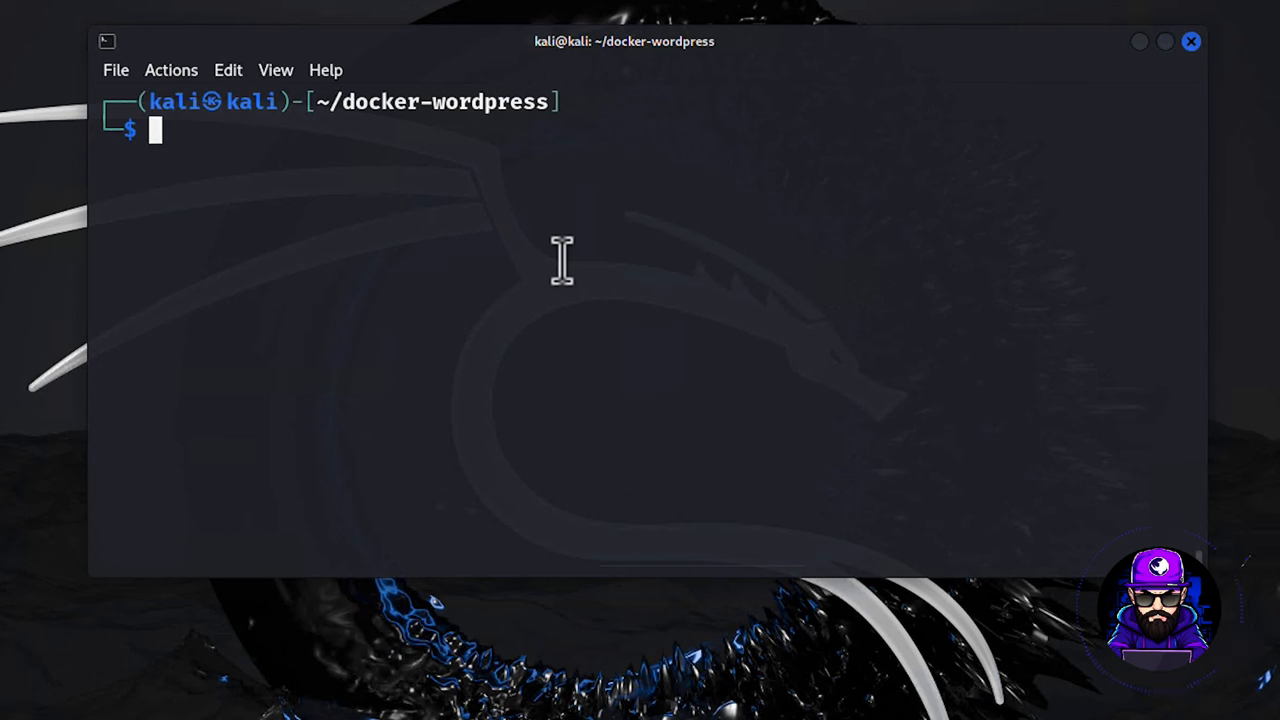
- Become root with sudo su -, then set a new root password with passwd
type("sudo su -")
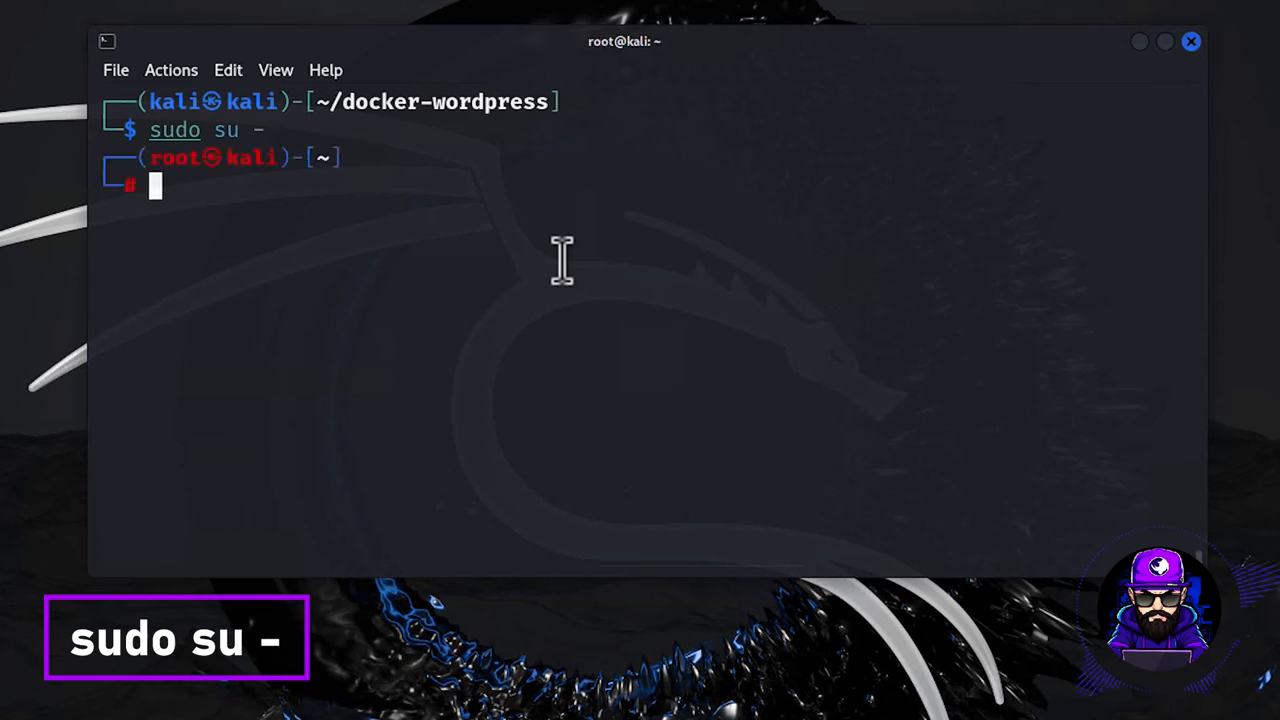
type("passwd")
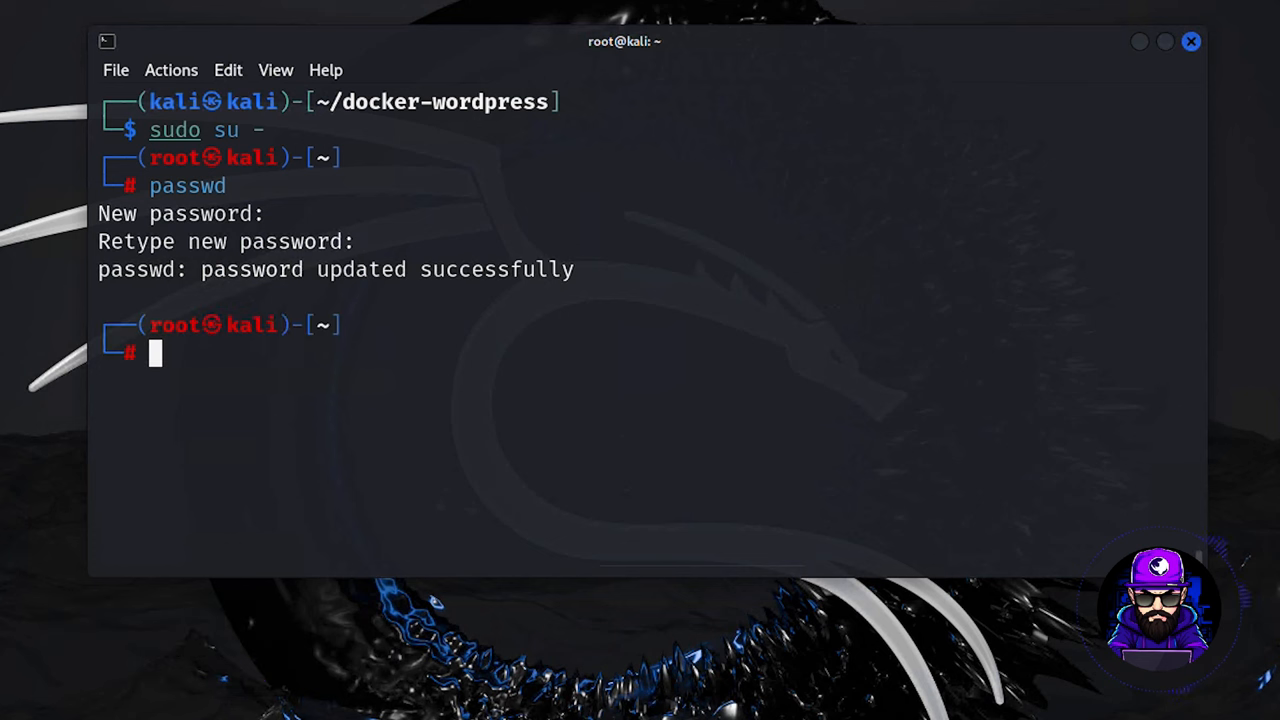
mouse_move(408, 300)
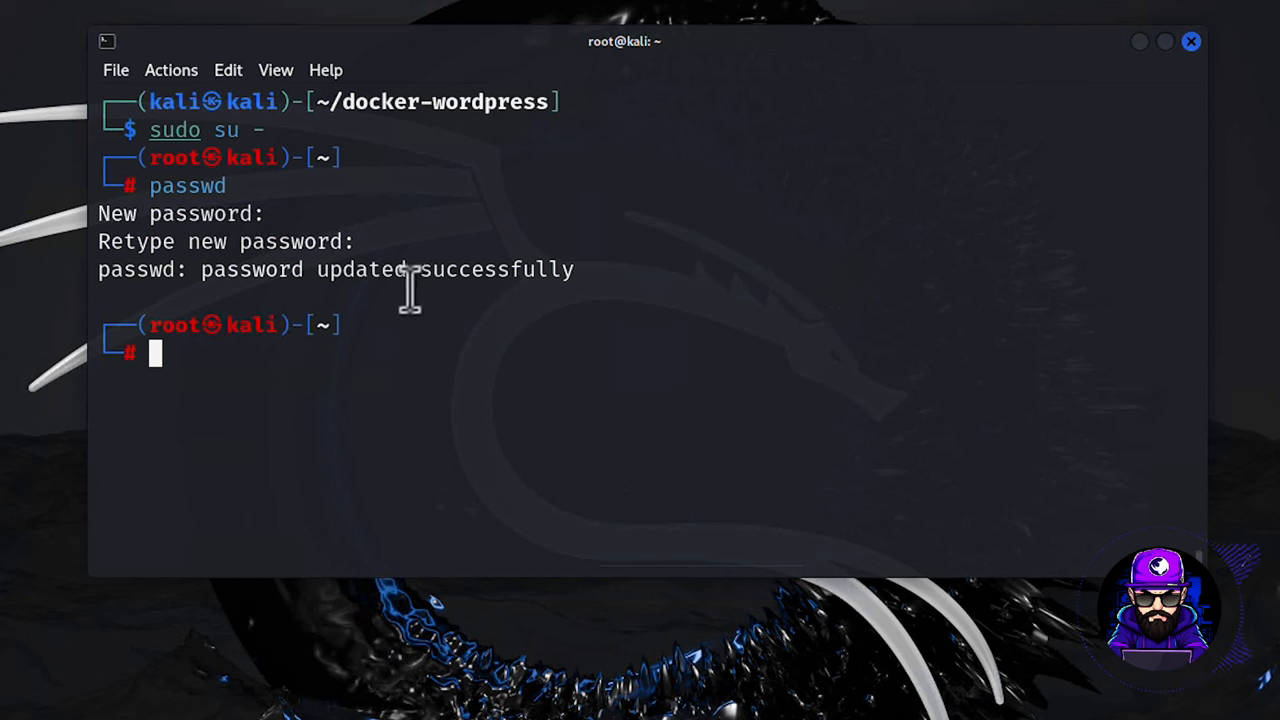
mouse_move(402, 355)
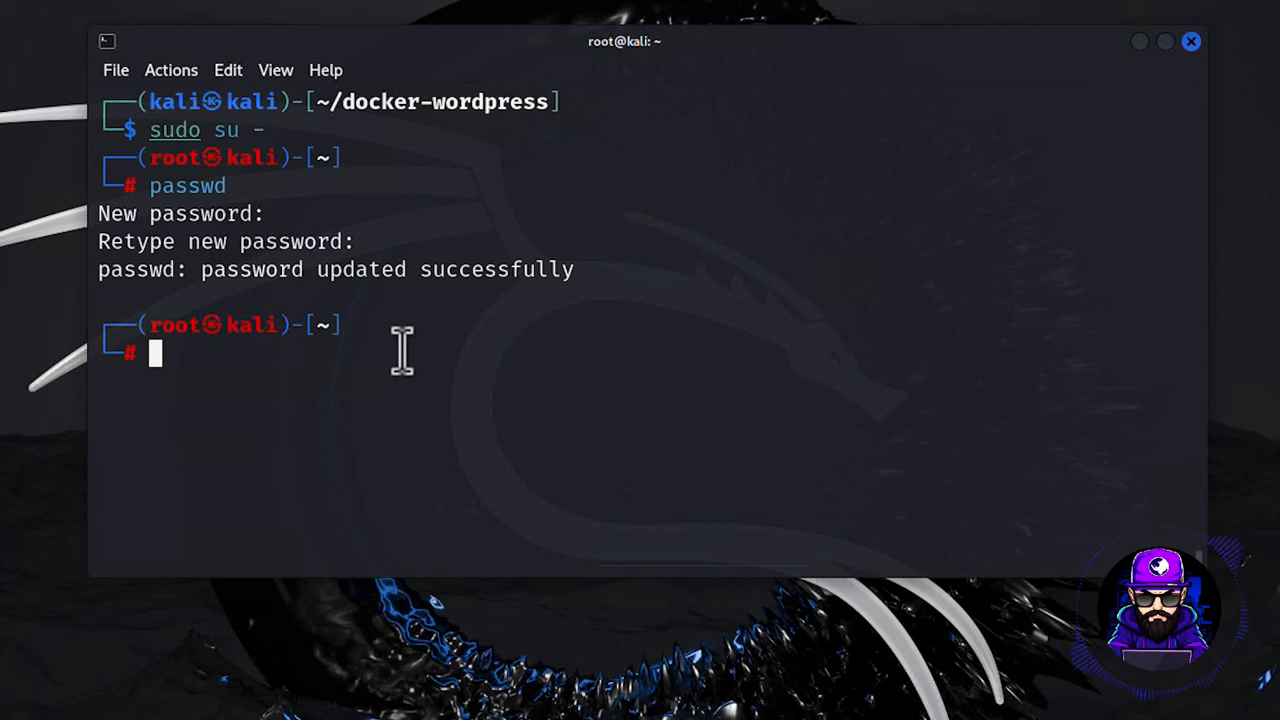
- Create user prohacker with adduser and add it to sudo via usermod -aG
type("adduser")
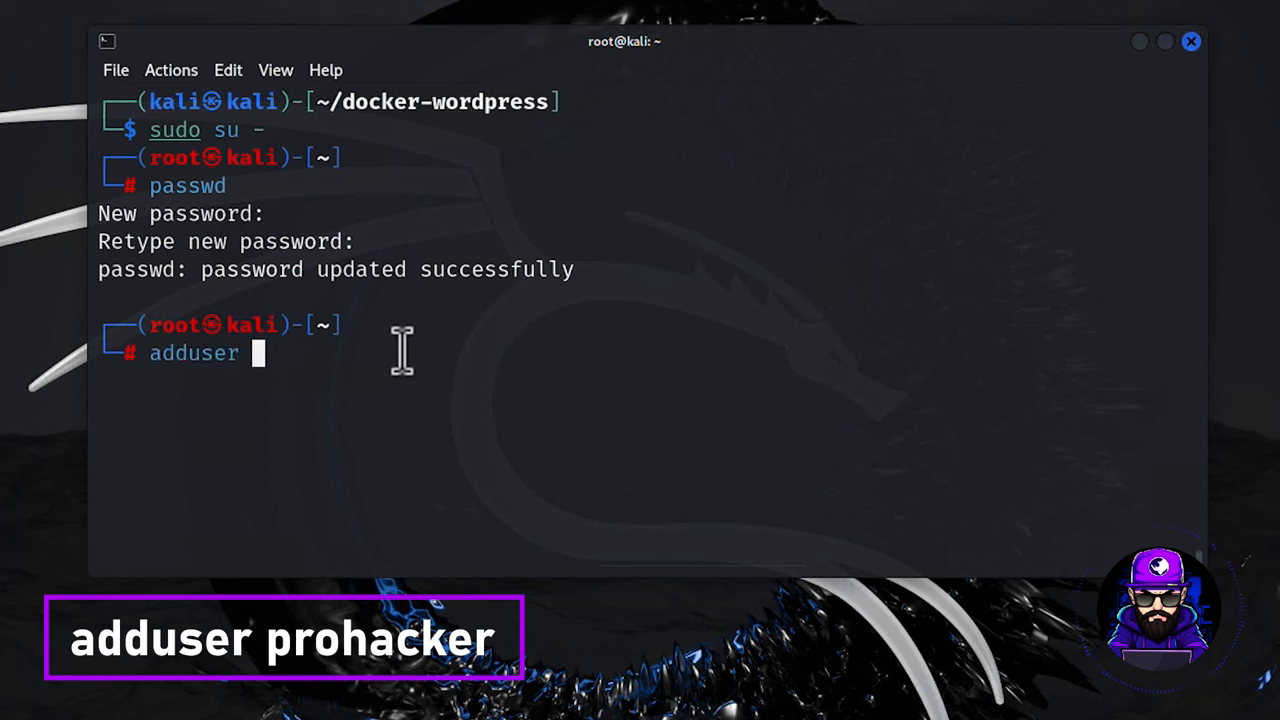
type("prohacker")
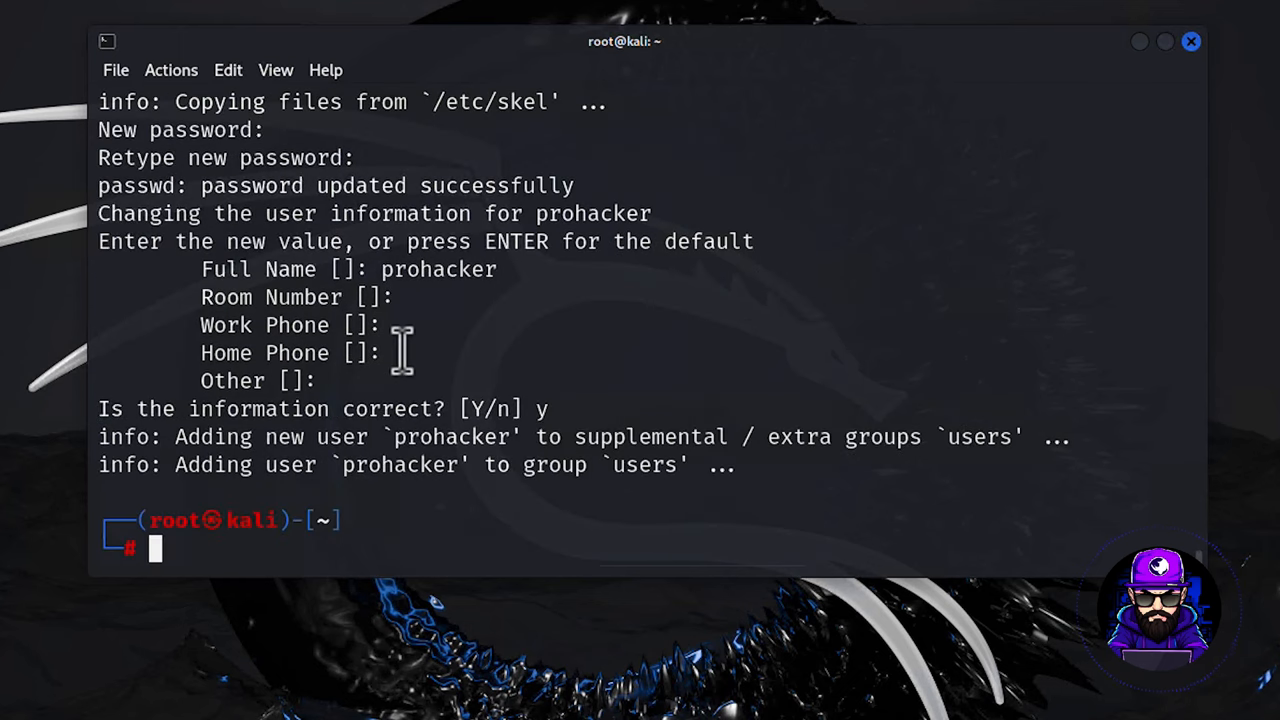
type("usermod -aG sudo prohacker")
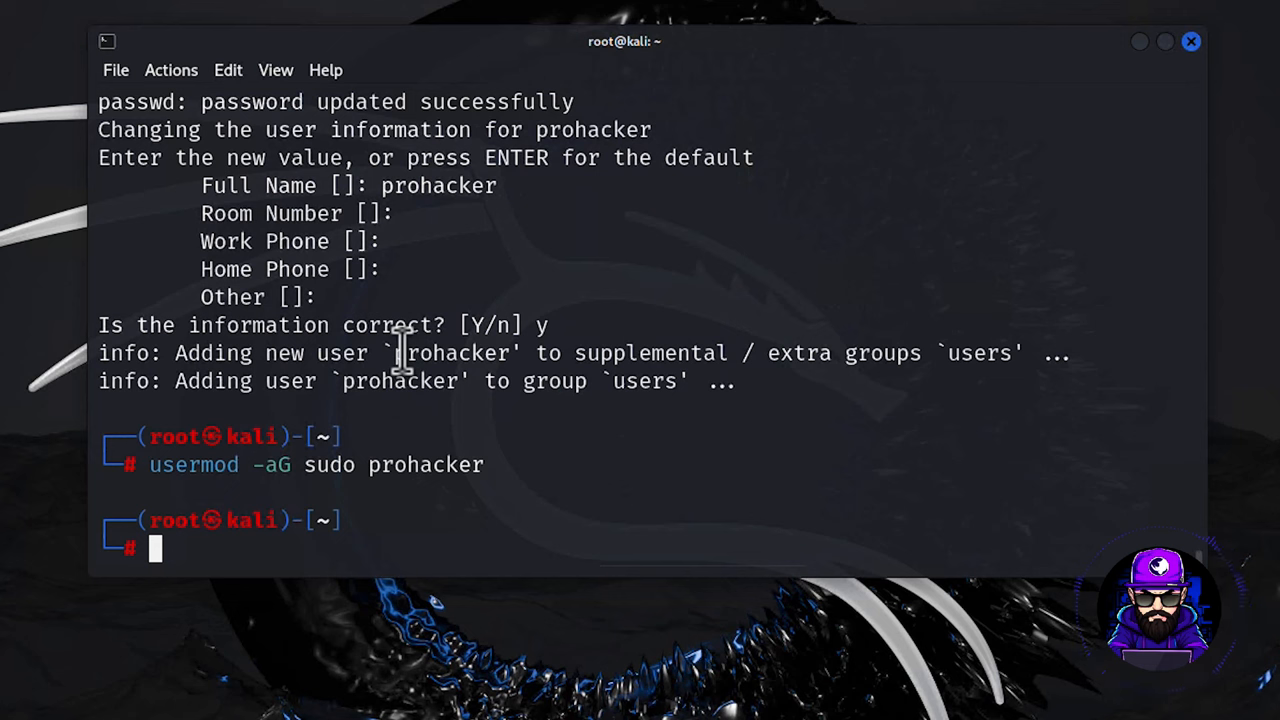
- Set prohacker's login shell to /bin/bash and list the sudo group members from /etc/group
type("chsh -s")
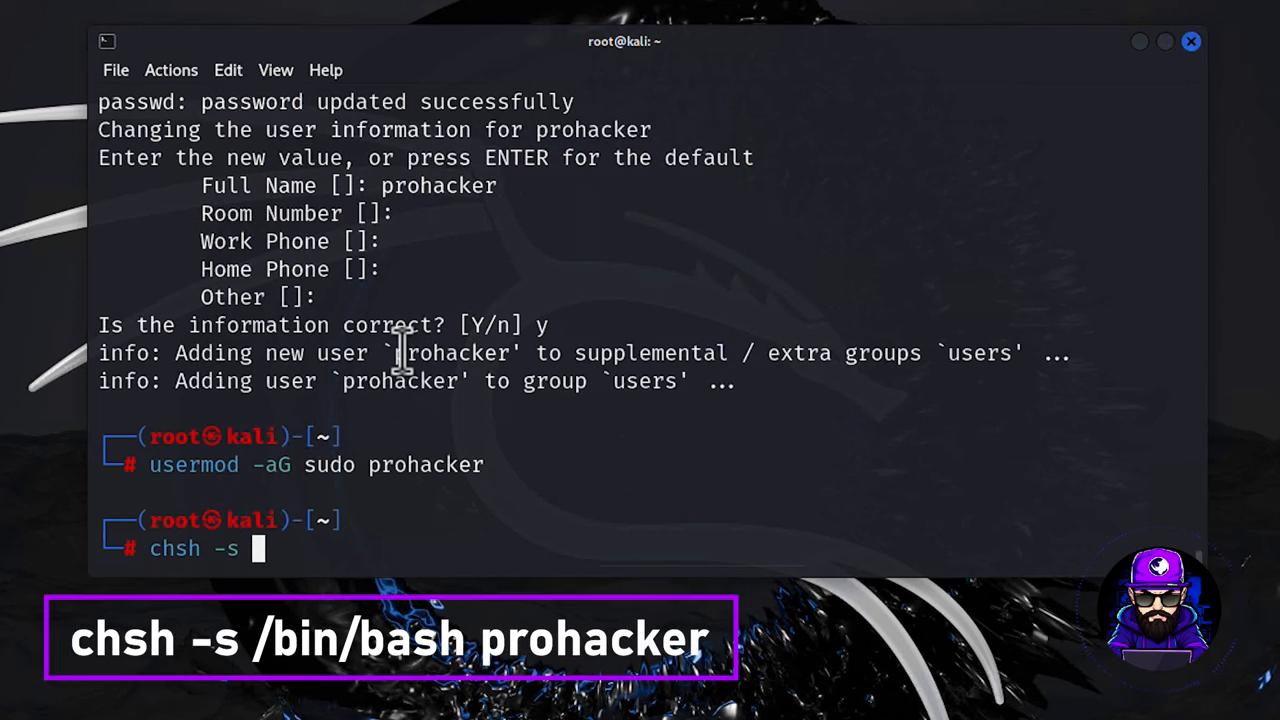
type("/bin/bash prohacker")
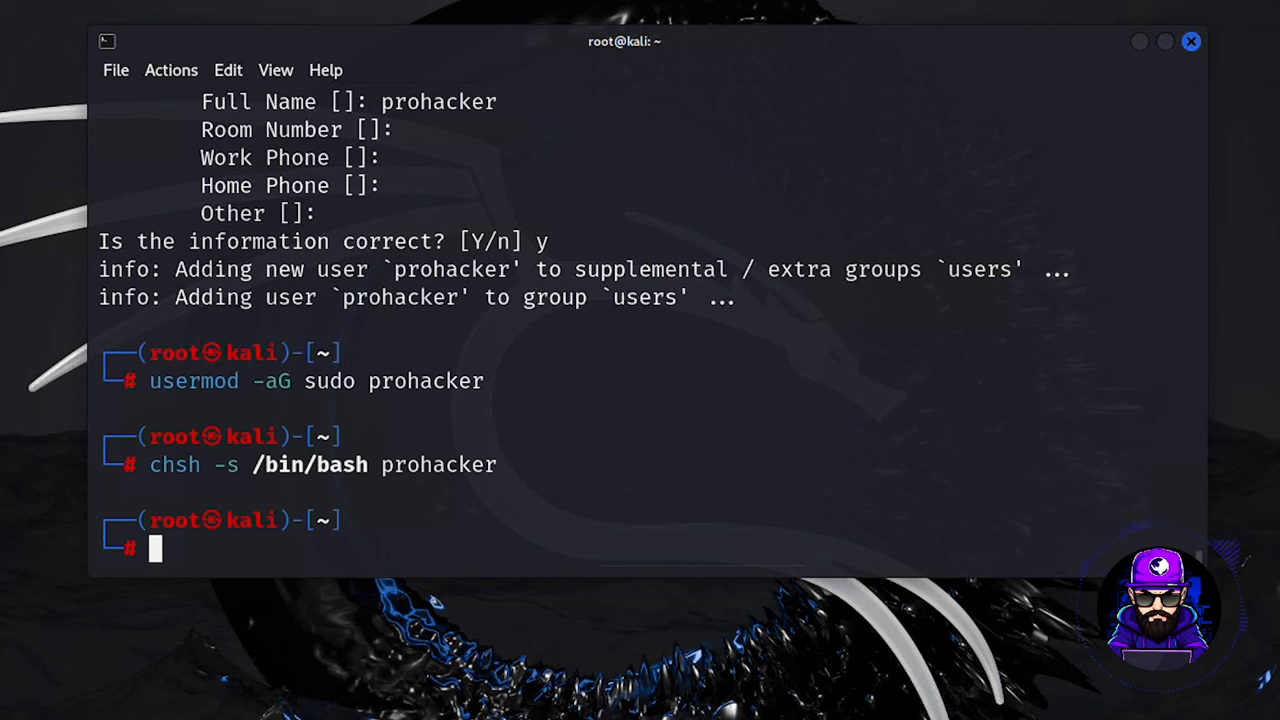
type("grep")
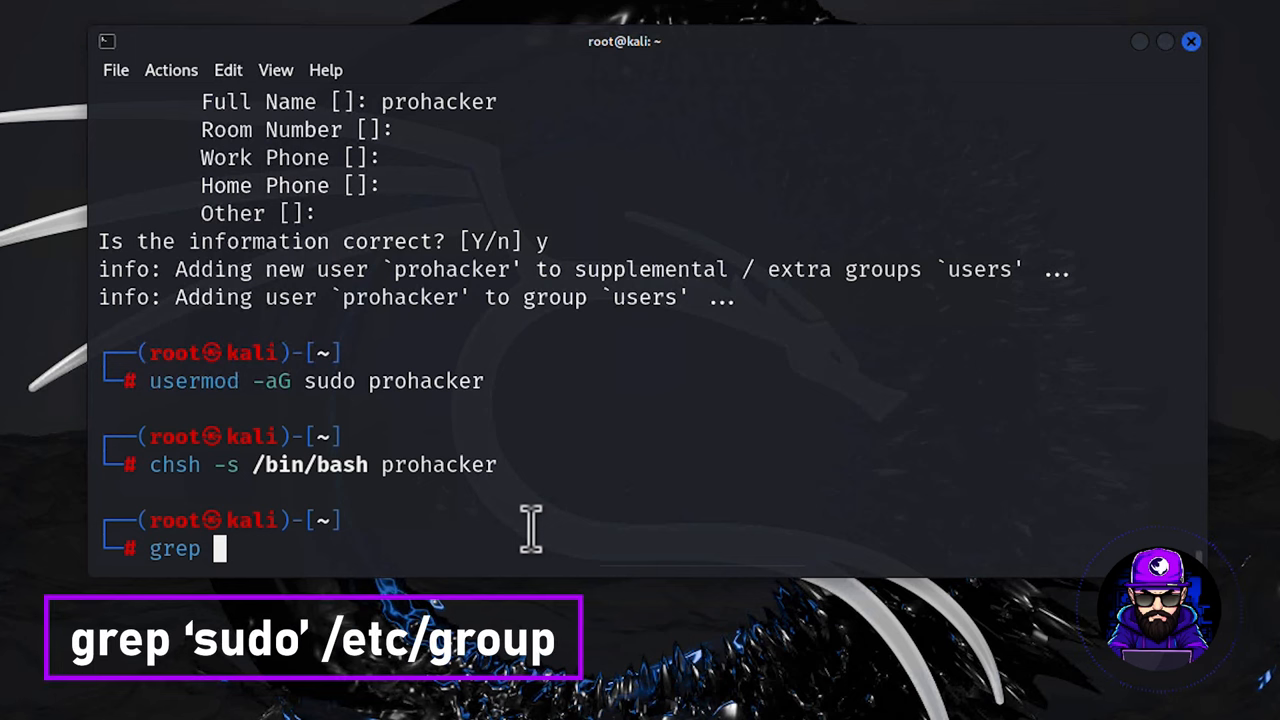
type("'sudo'")
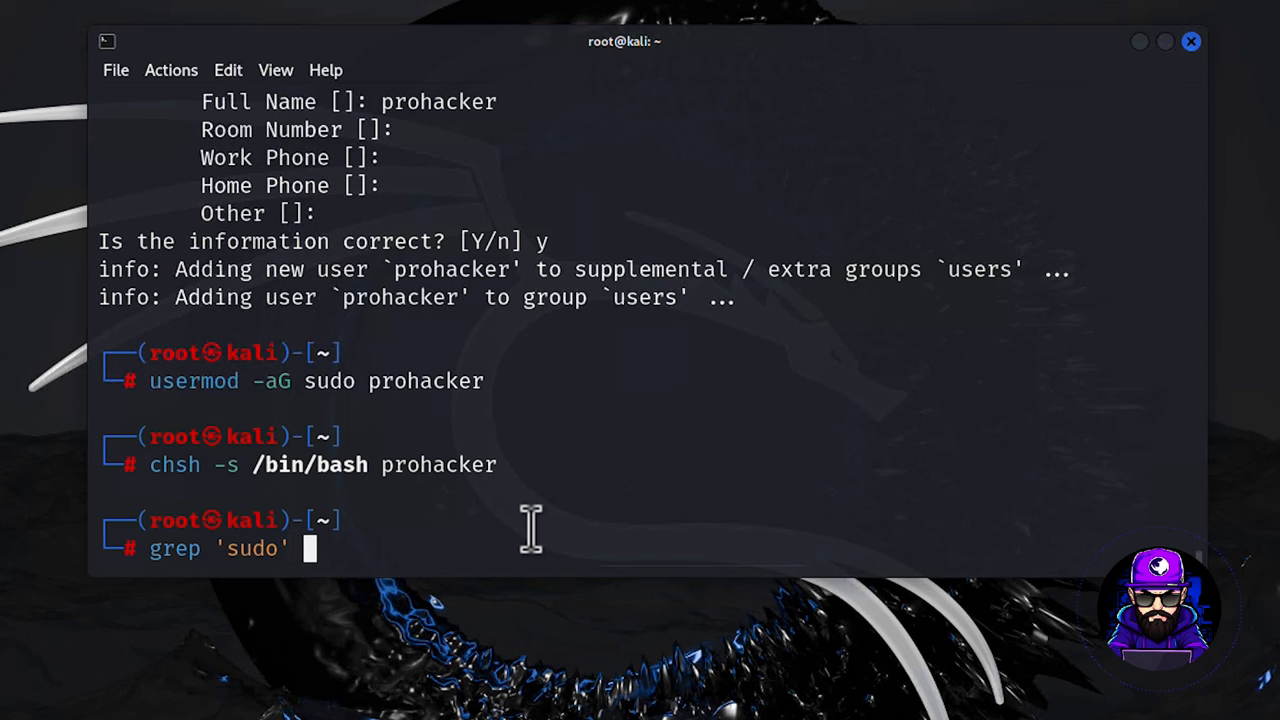
type("/et")
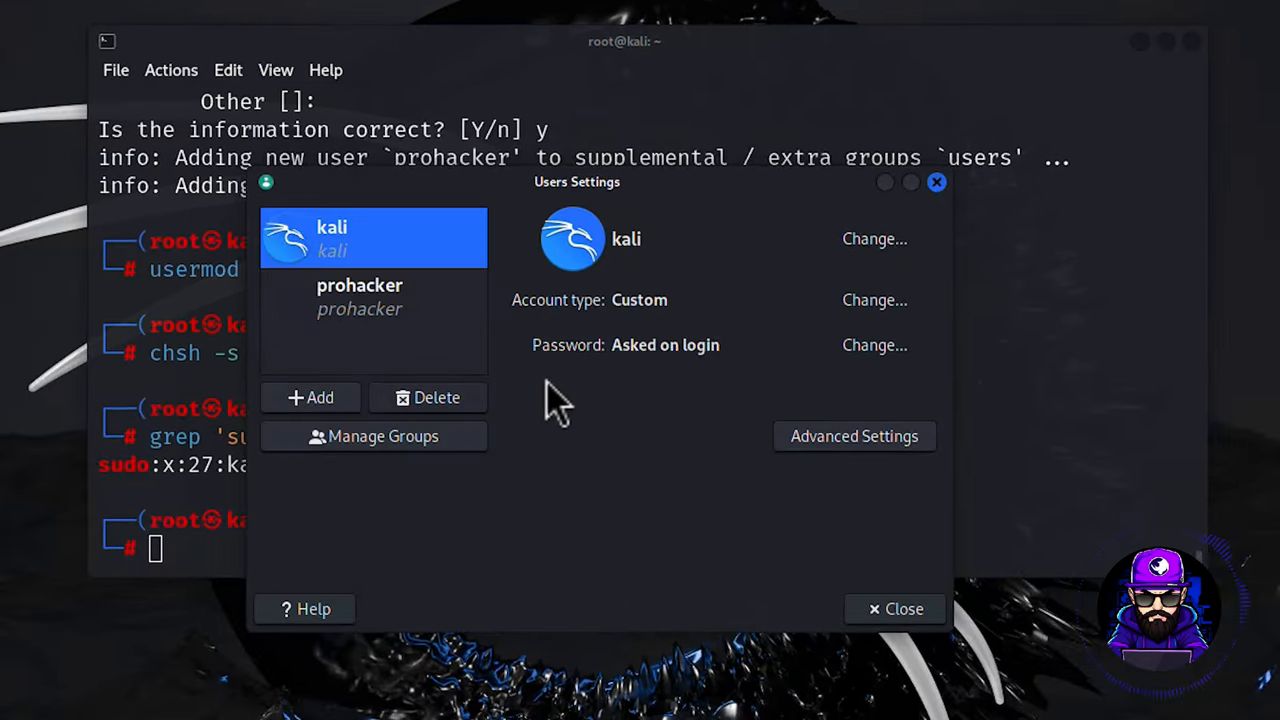
- Inspect the prohacker account in Users Settings, then close the settings window
left_click(359, 296)
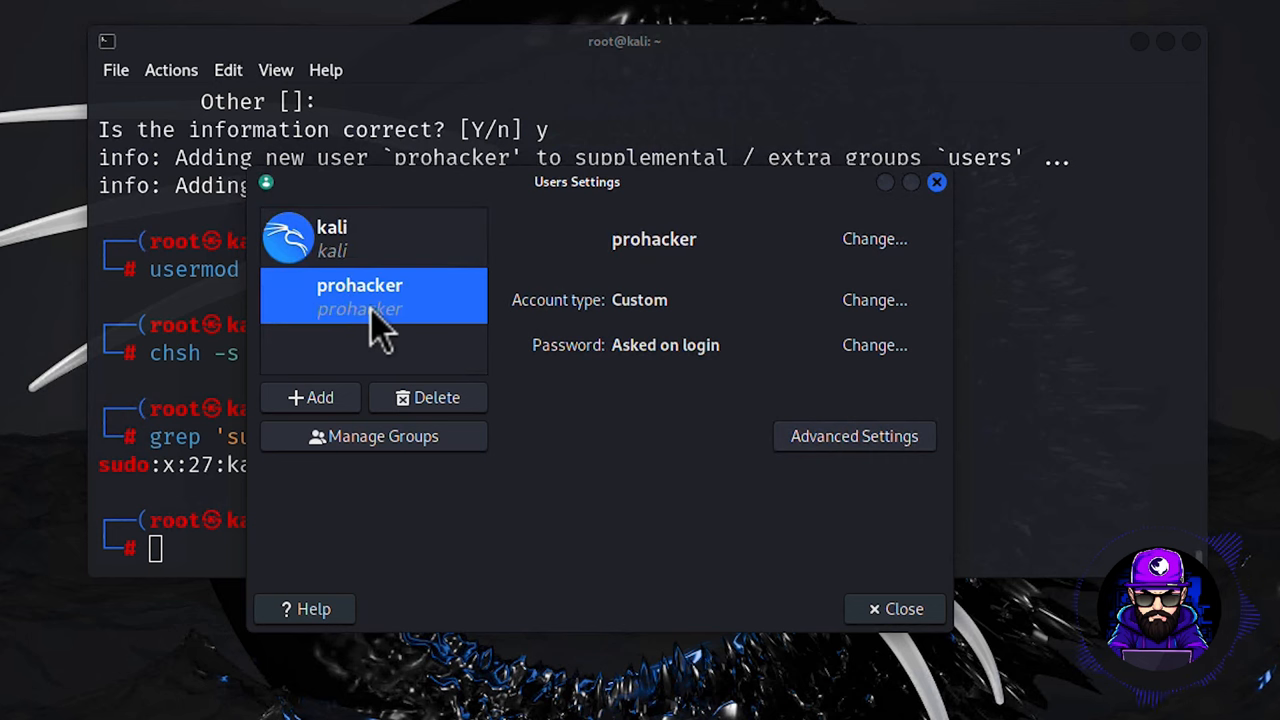
left_click(895, 609)
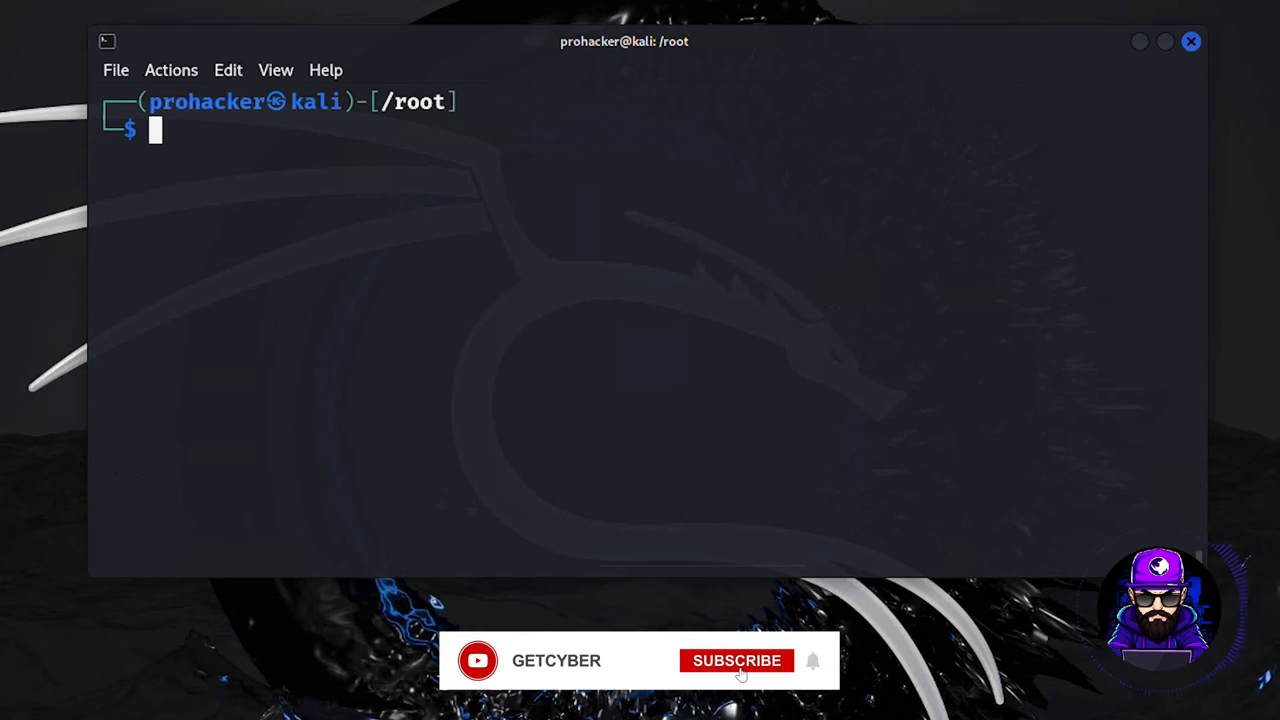
- Install Konsole with 'sudo apt install konsole' as prohacker and launch it
left_click(737, 660)
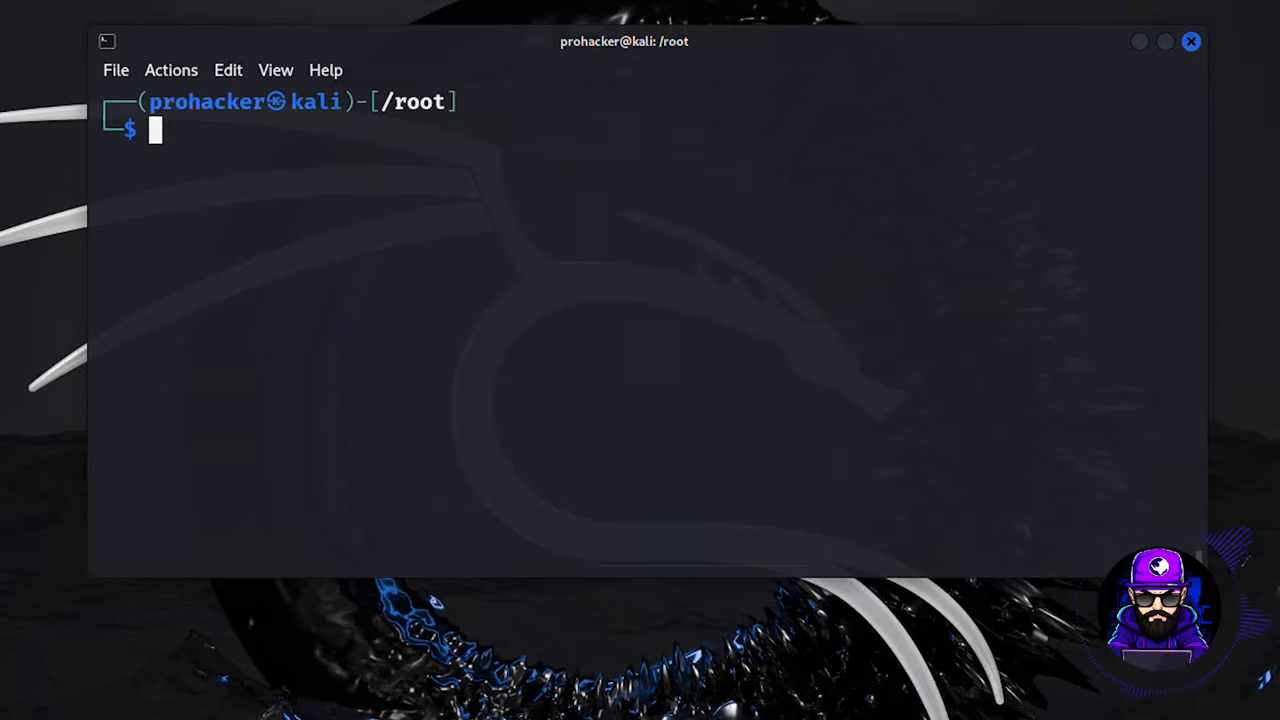
type("sudo apt install konsole")
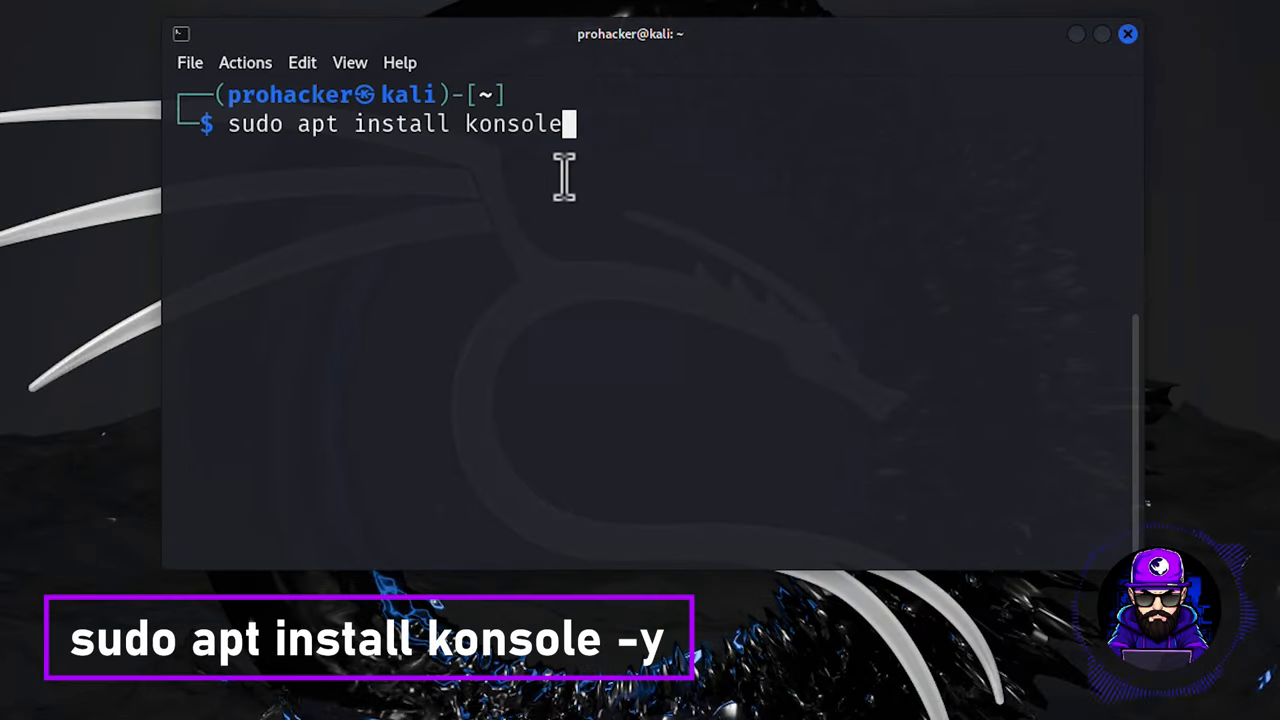
key("Return")
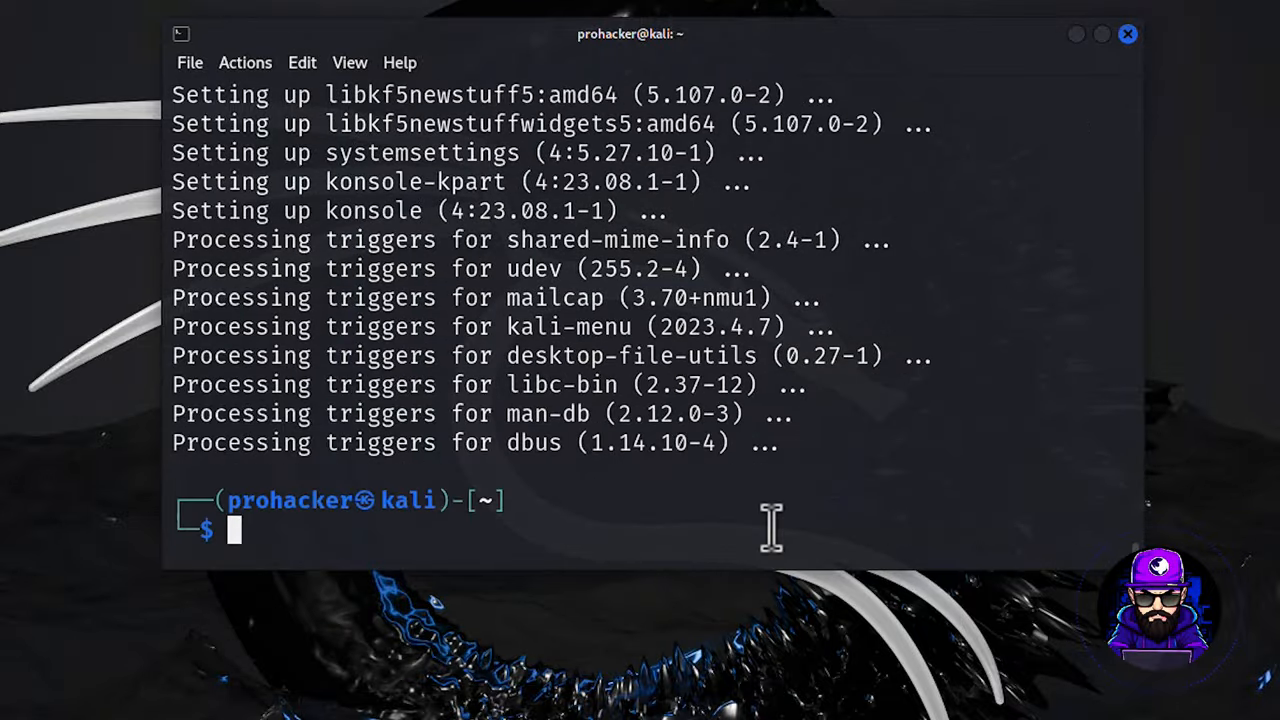
left_click(255, 101)
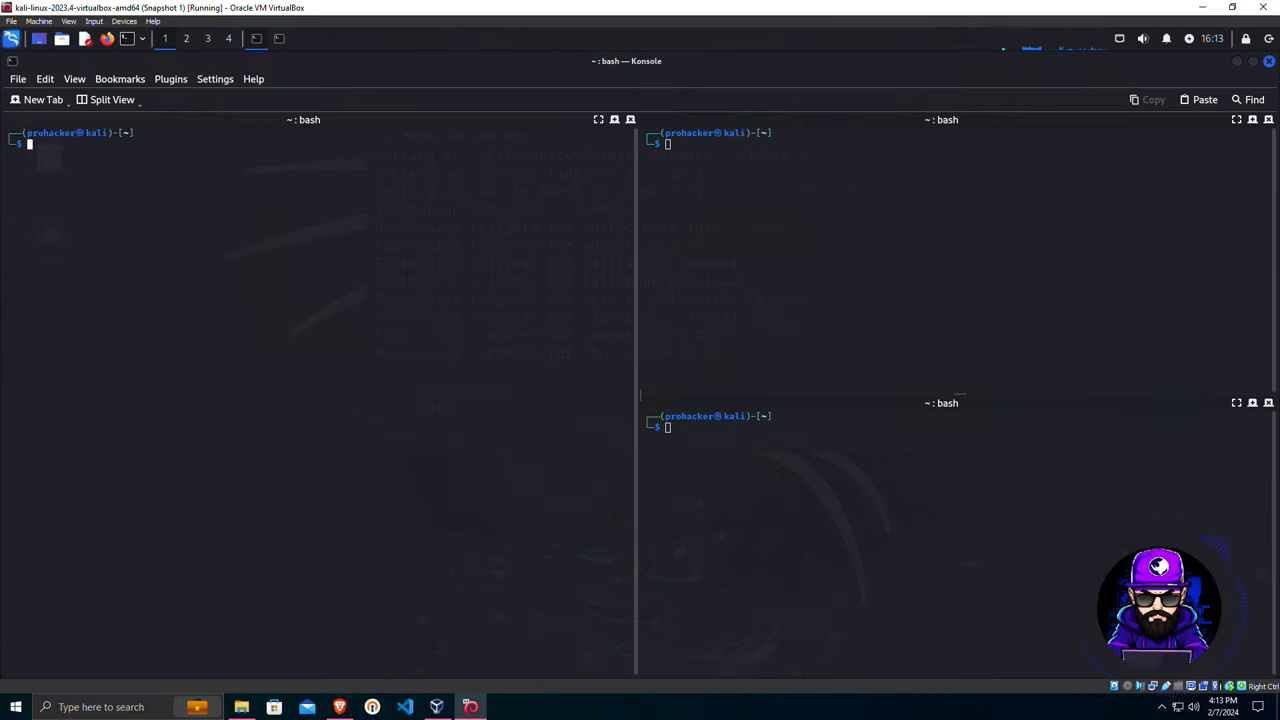
type("cd Down")
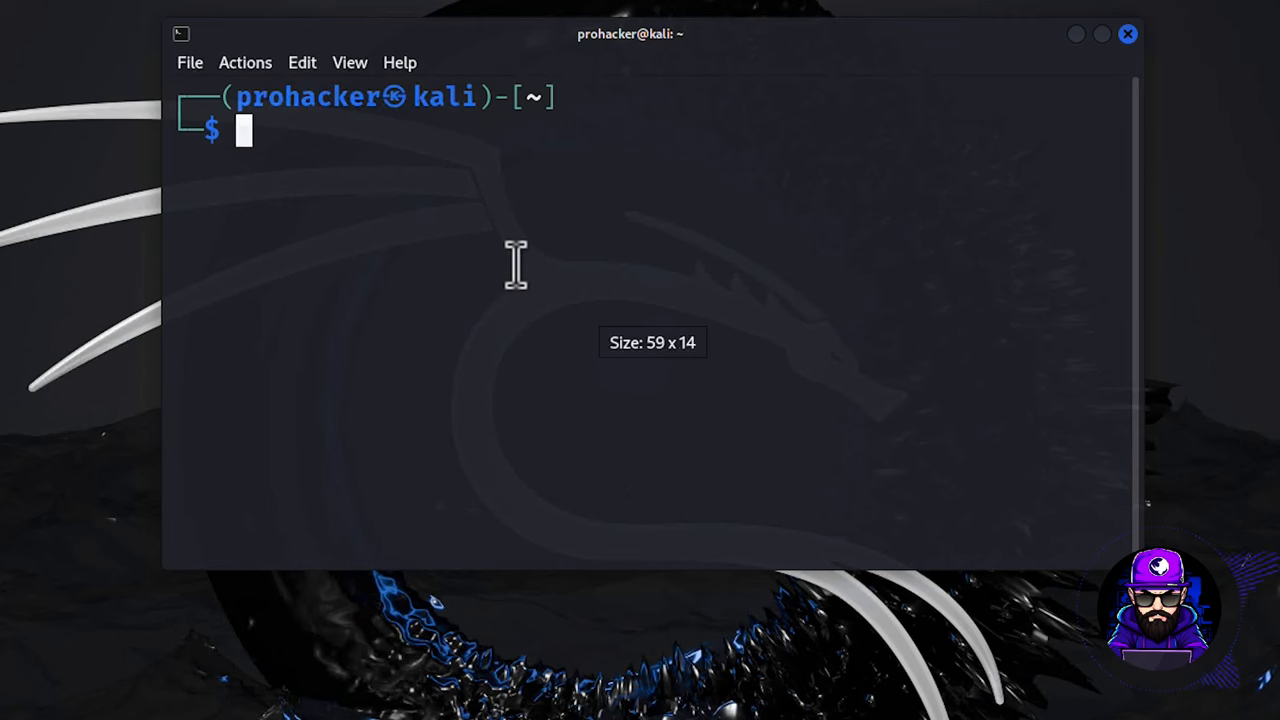
- Install tmux, view 'tmux --help', and launch the Guake drop-down terminal
type("sudo apt install tmux")
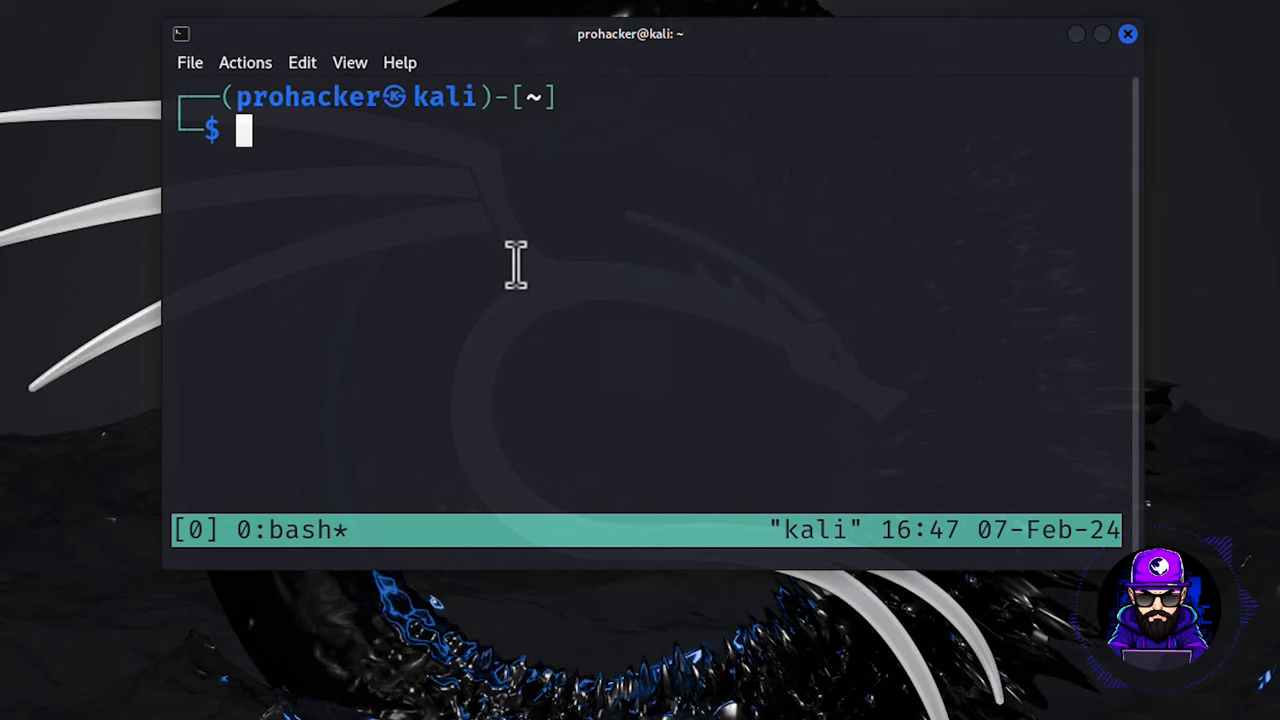
type("tmux --help")
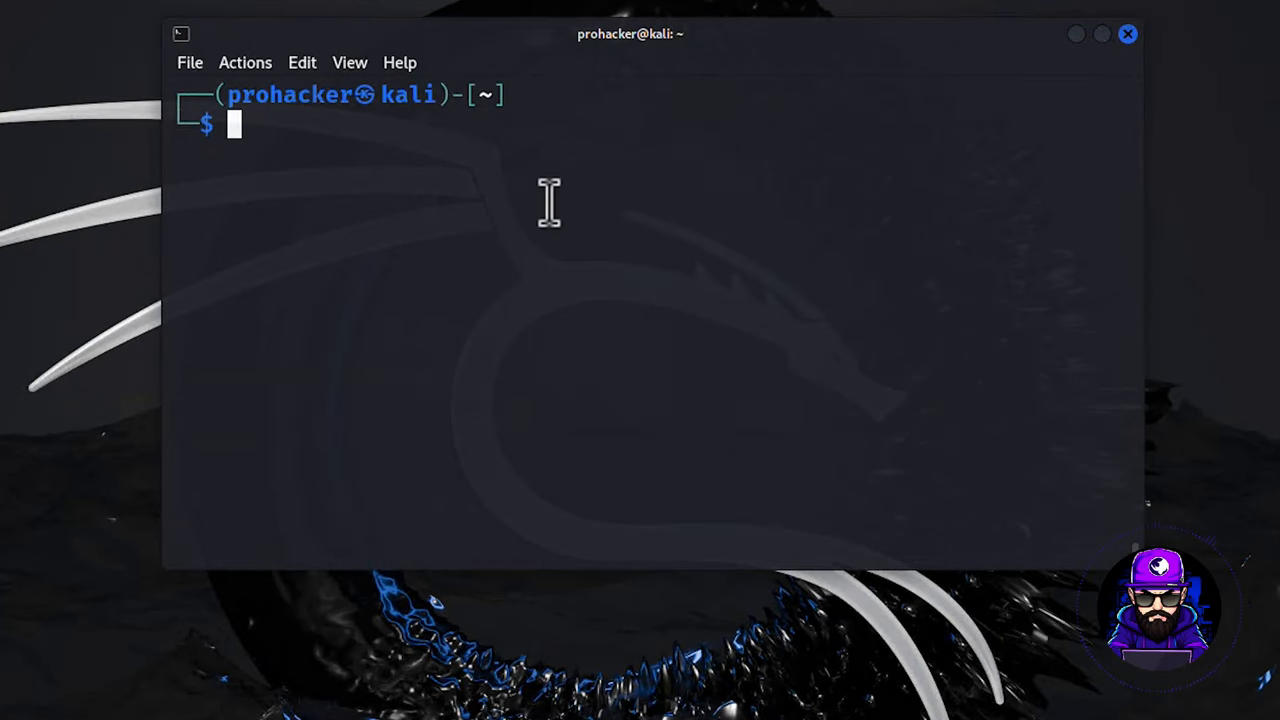
type("guake")
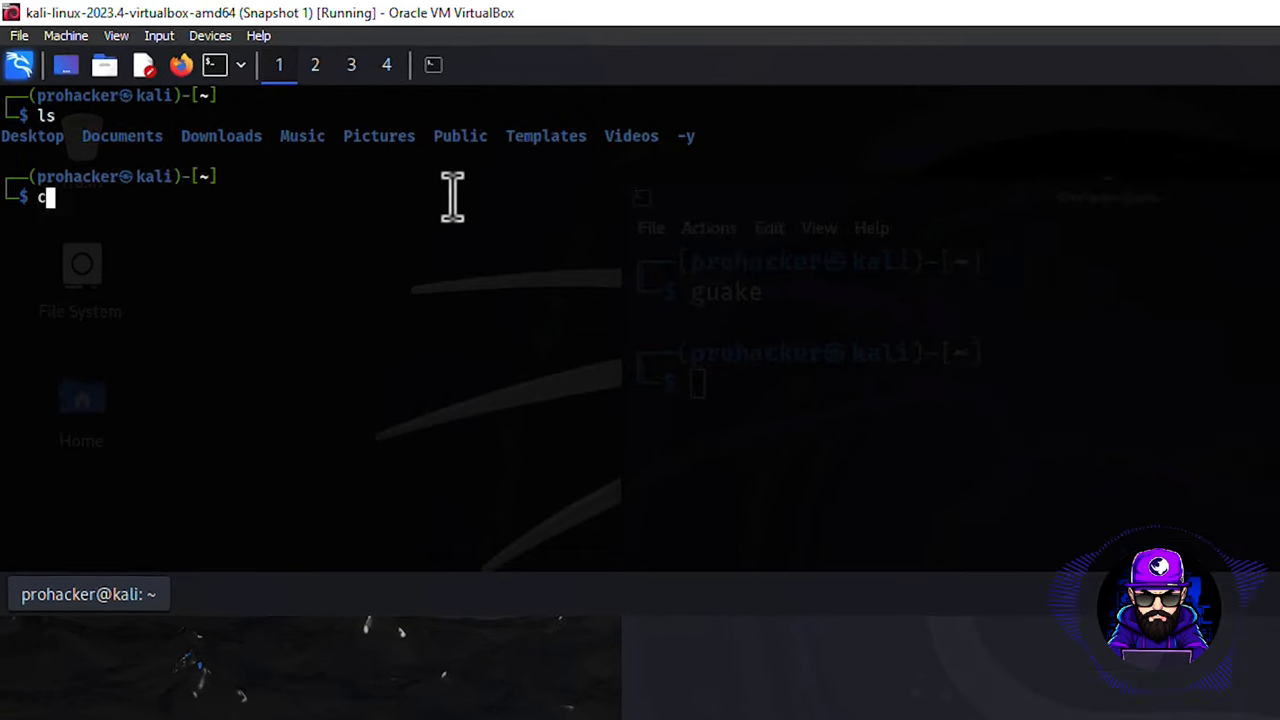
type("cd Desktop/")
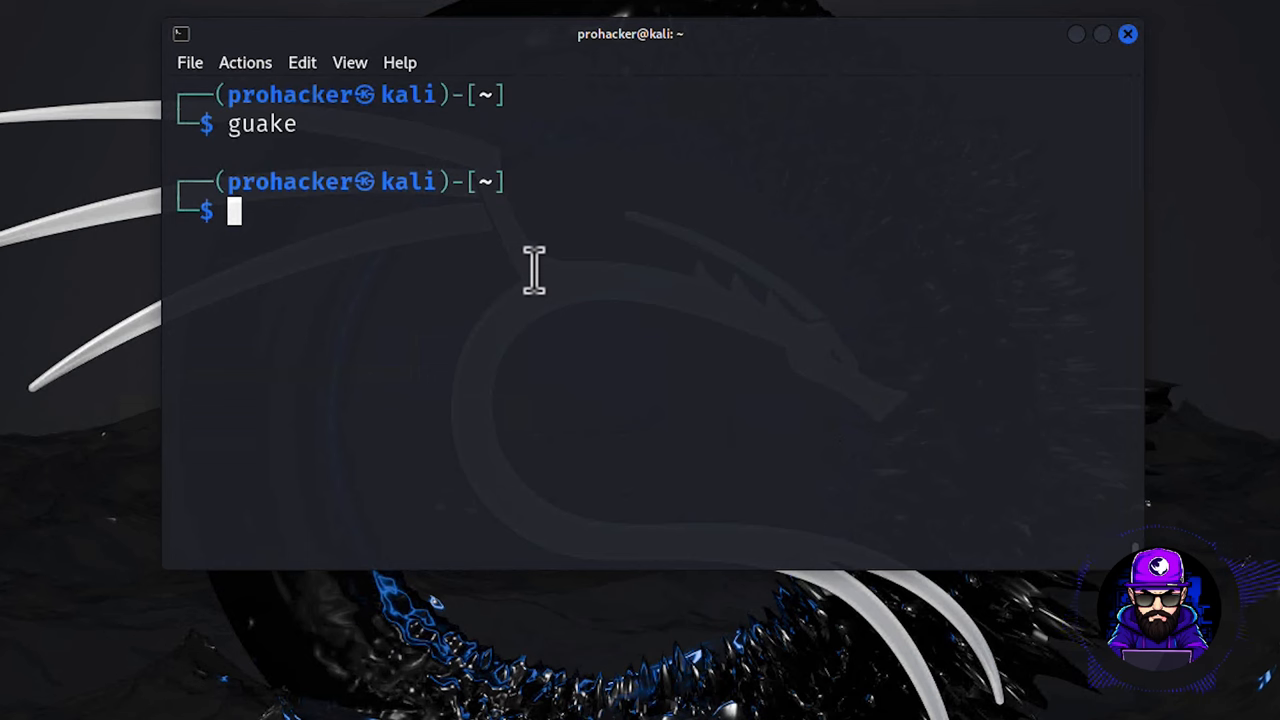
- Run 'guake --help' to list Guake's command-line options
type("guake --hel")
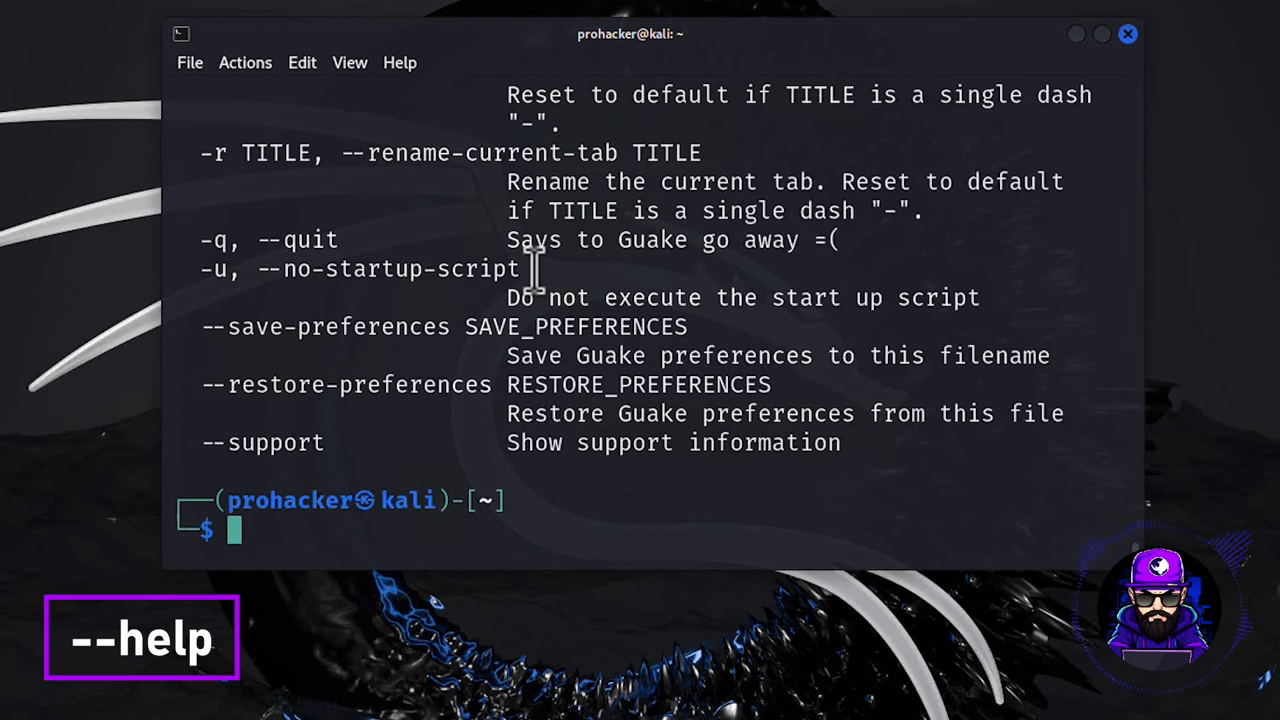
mouse_move(490, 220)
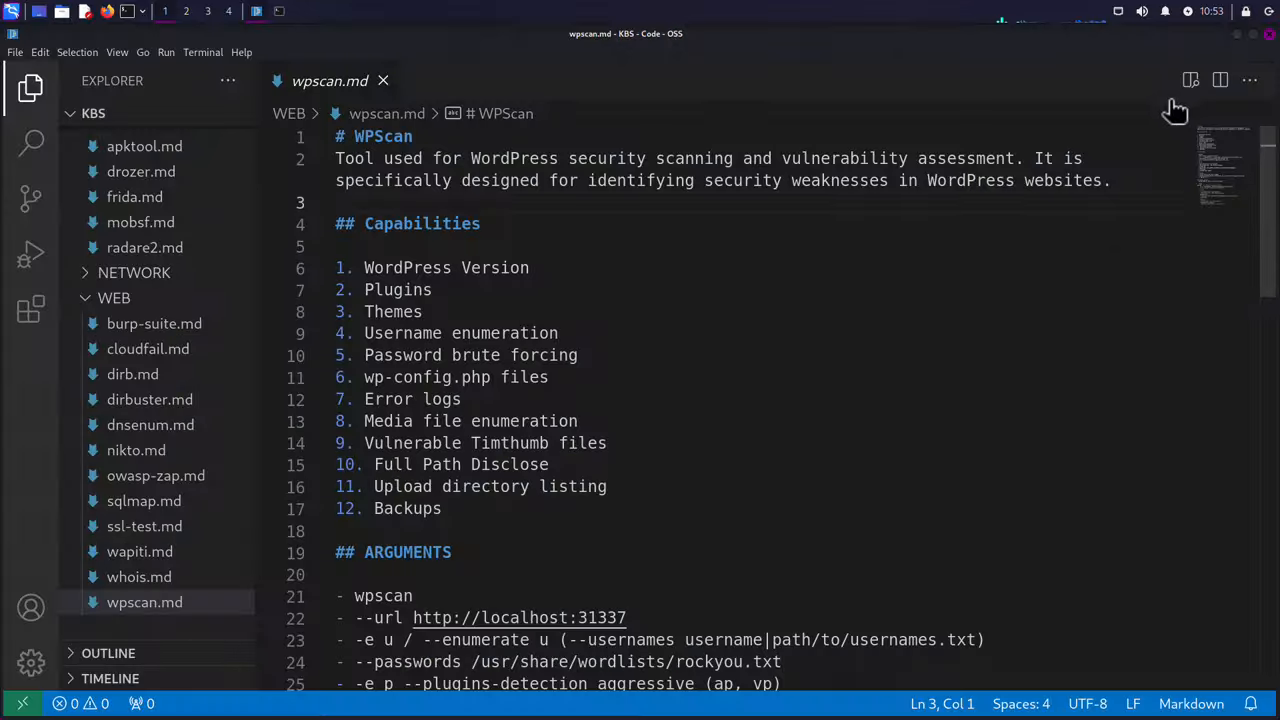
- Open the Code - OSS Extensions view and search the marketplace for 'python'
left_click(1190, 80)
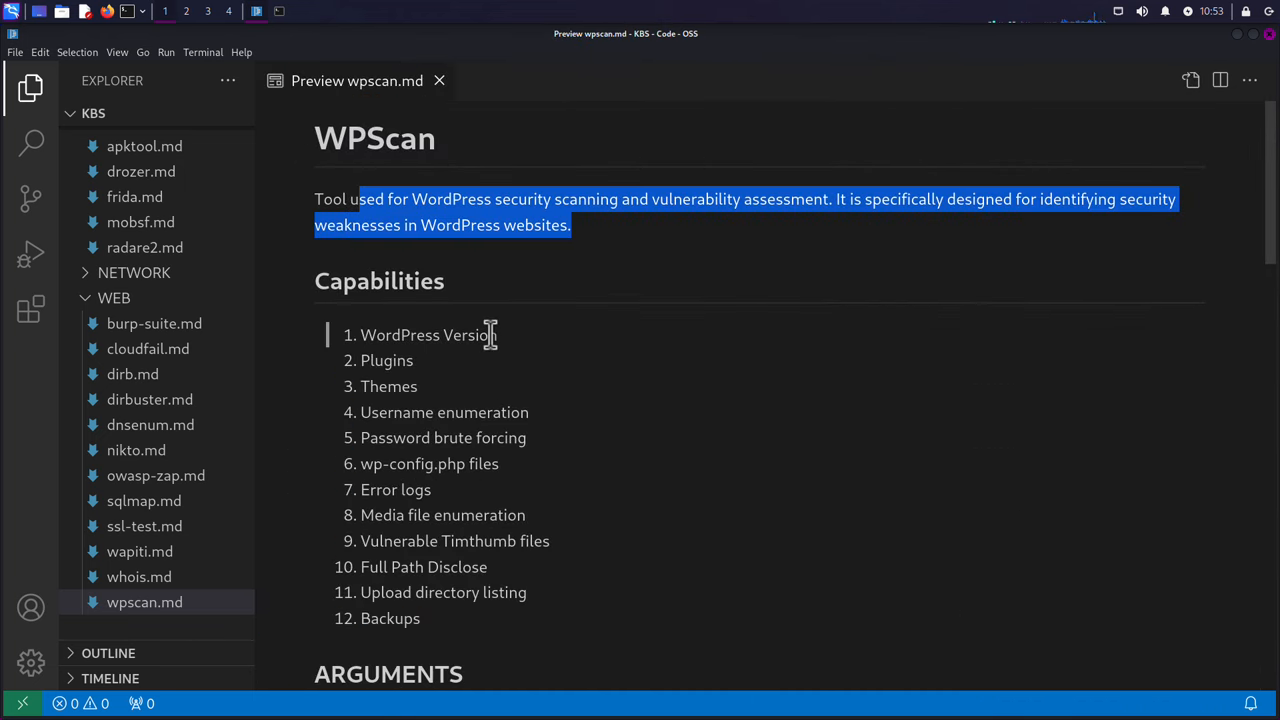
scroll("down", 3)
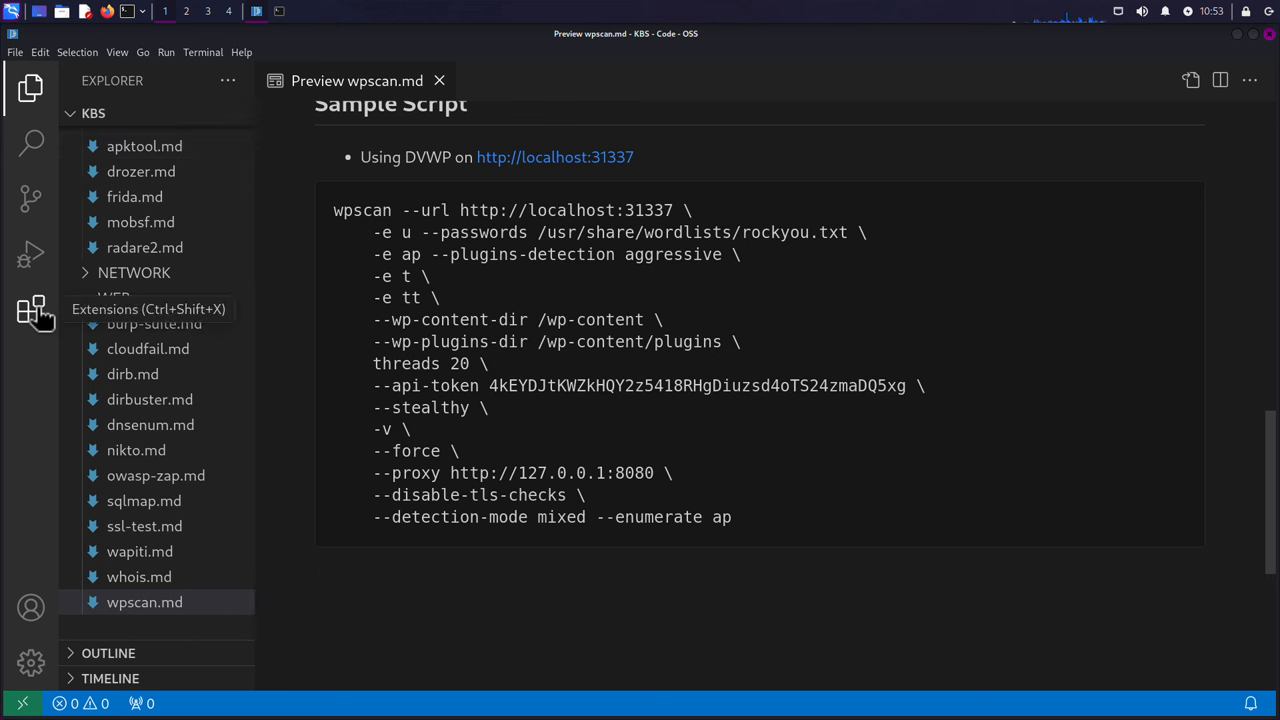
left_click(31, 312)
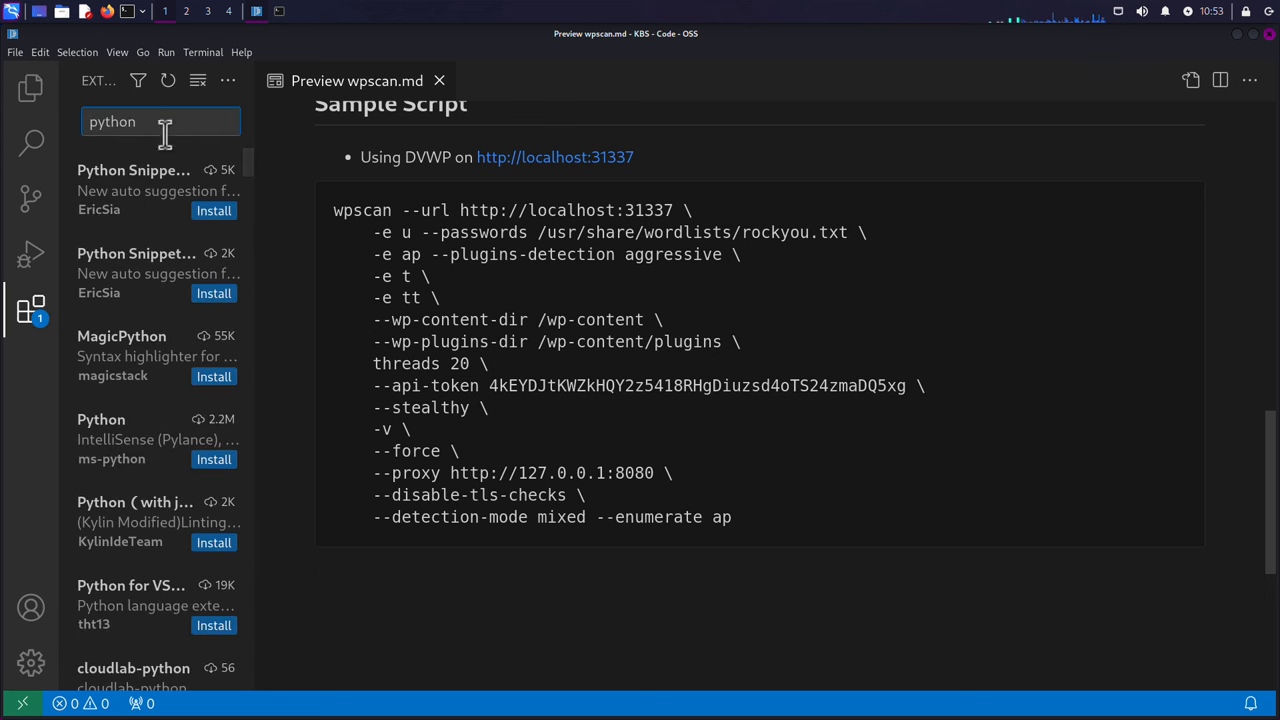
left_click(213, 459)
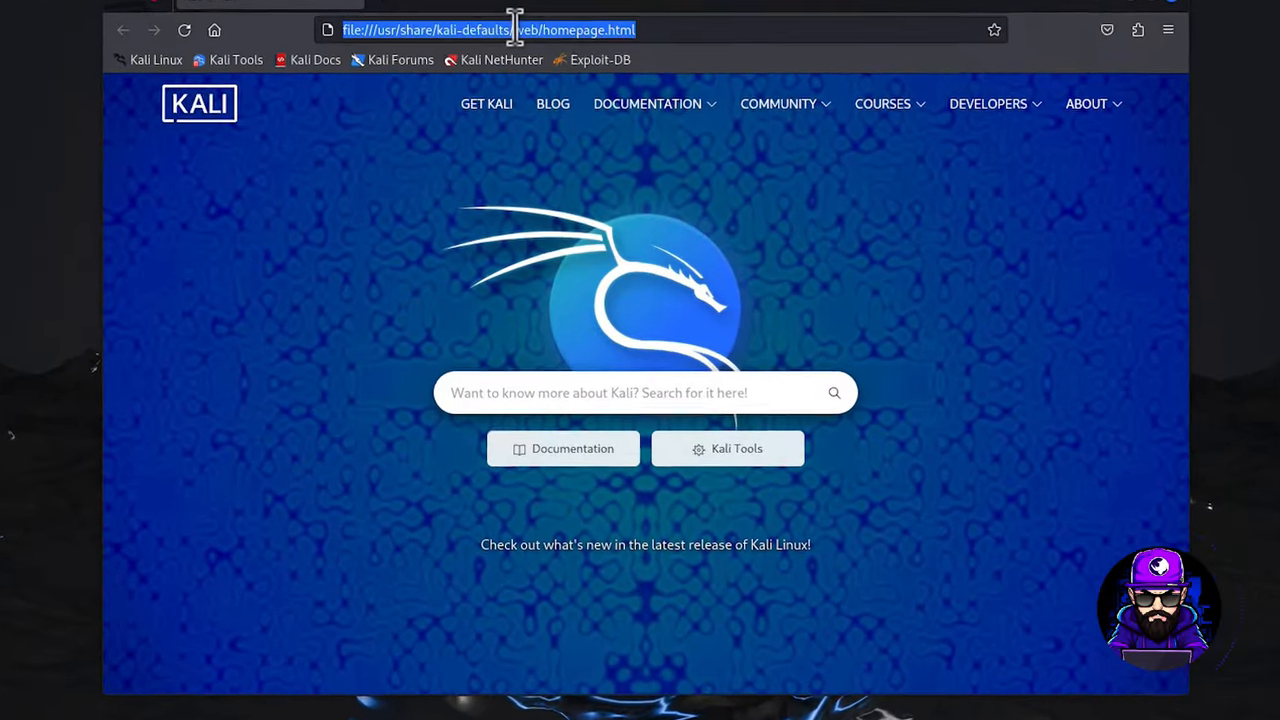
- Search 'download vscode', open code.visualstudio.com, and download the .deb package
type("download+vscode")
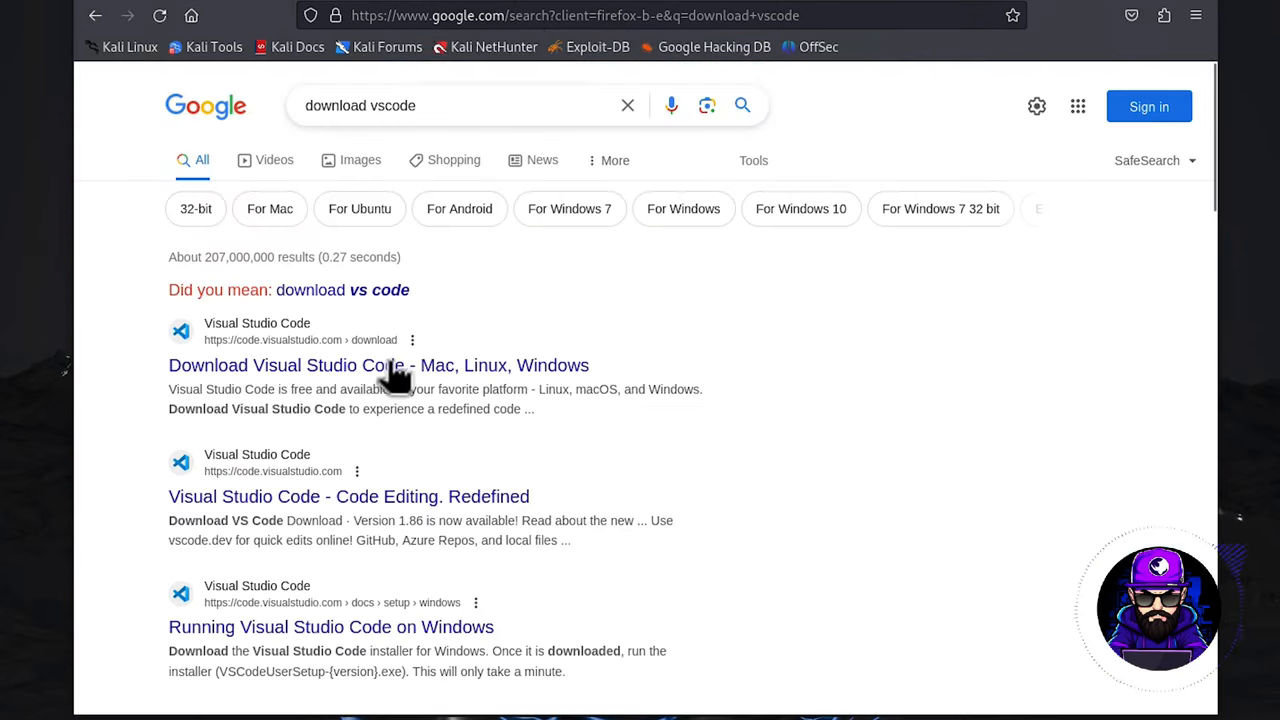
left_click(378, 365)
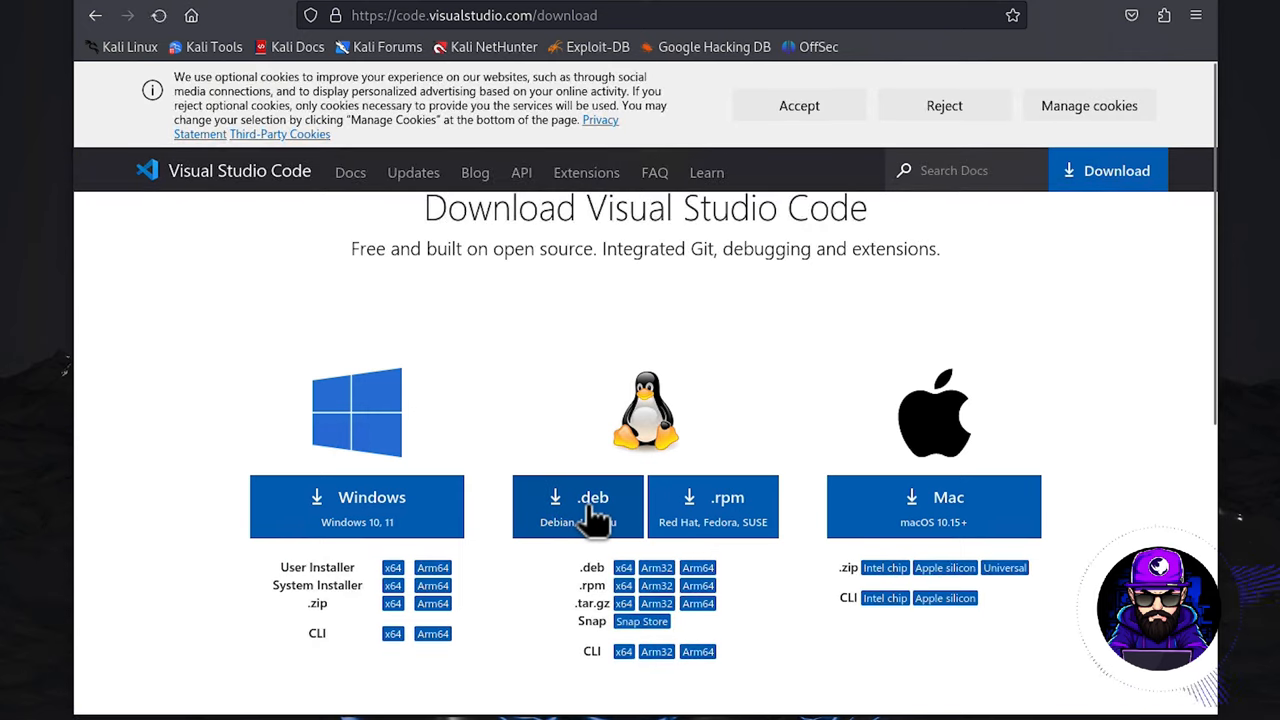
left_click(578, 506)
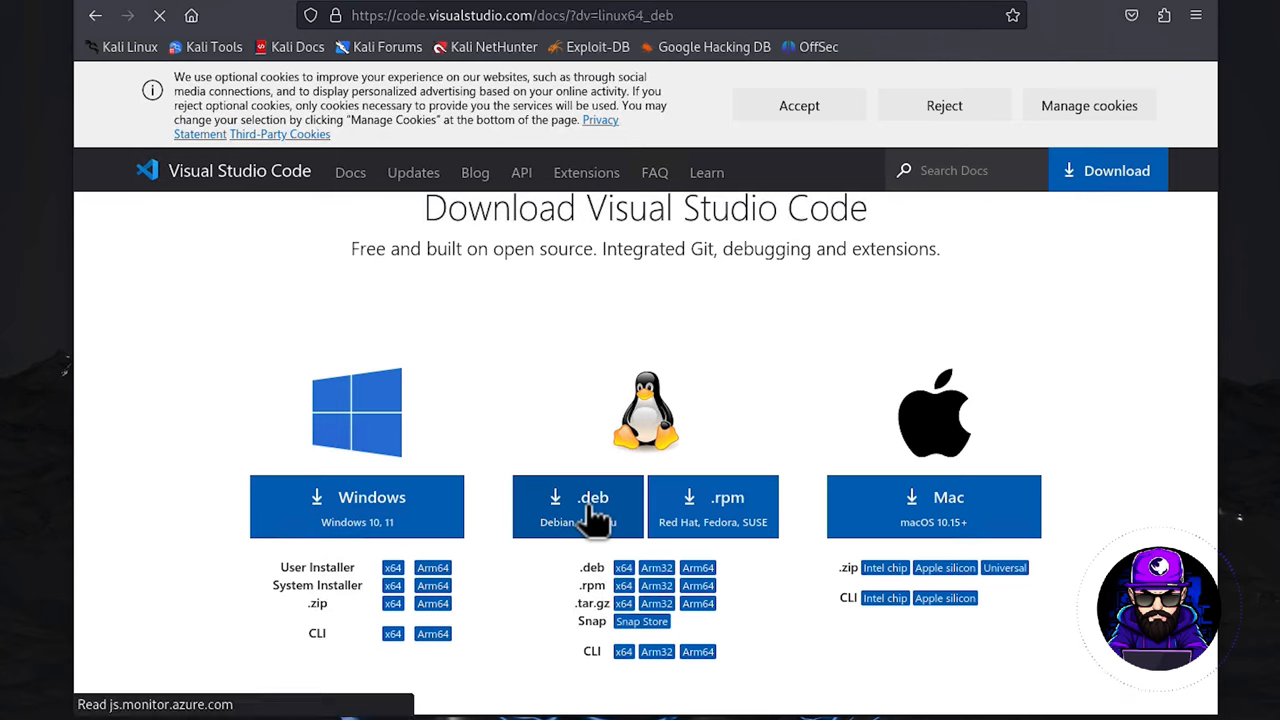
left_click(592, 507)
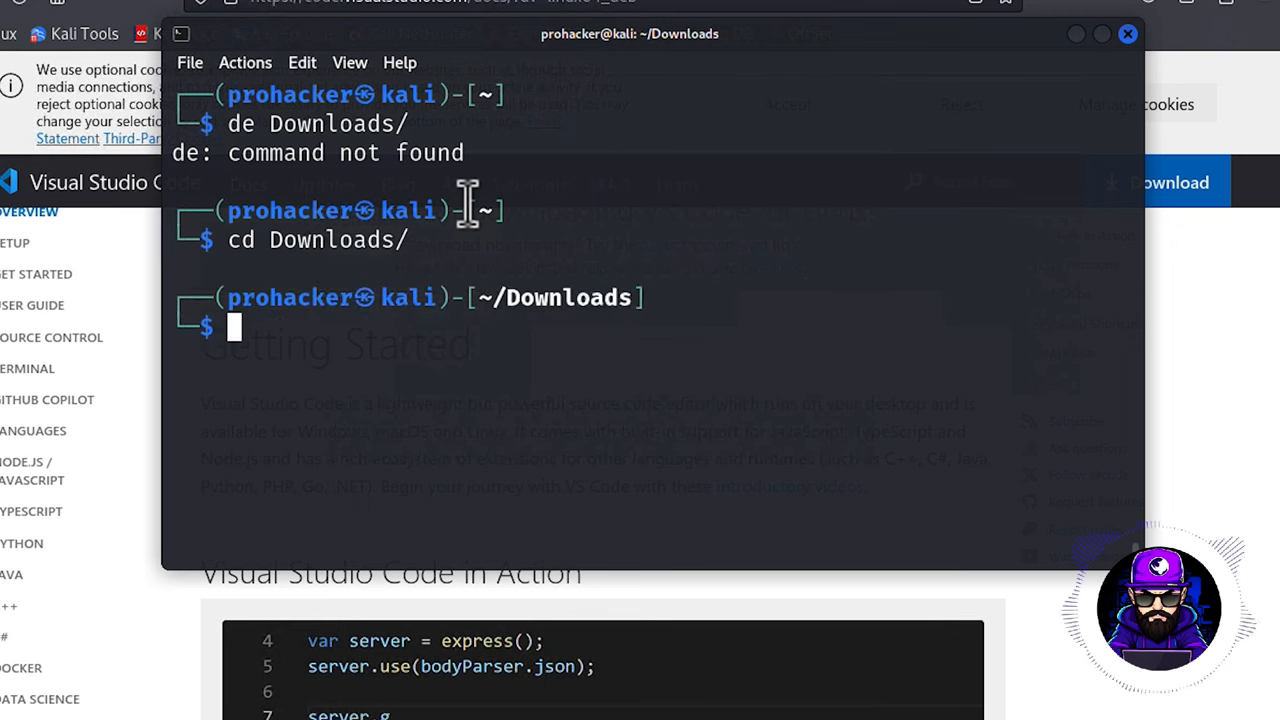
- List ~/Downloads and install the VS Code .deb with sudo apt install
type("ls")
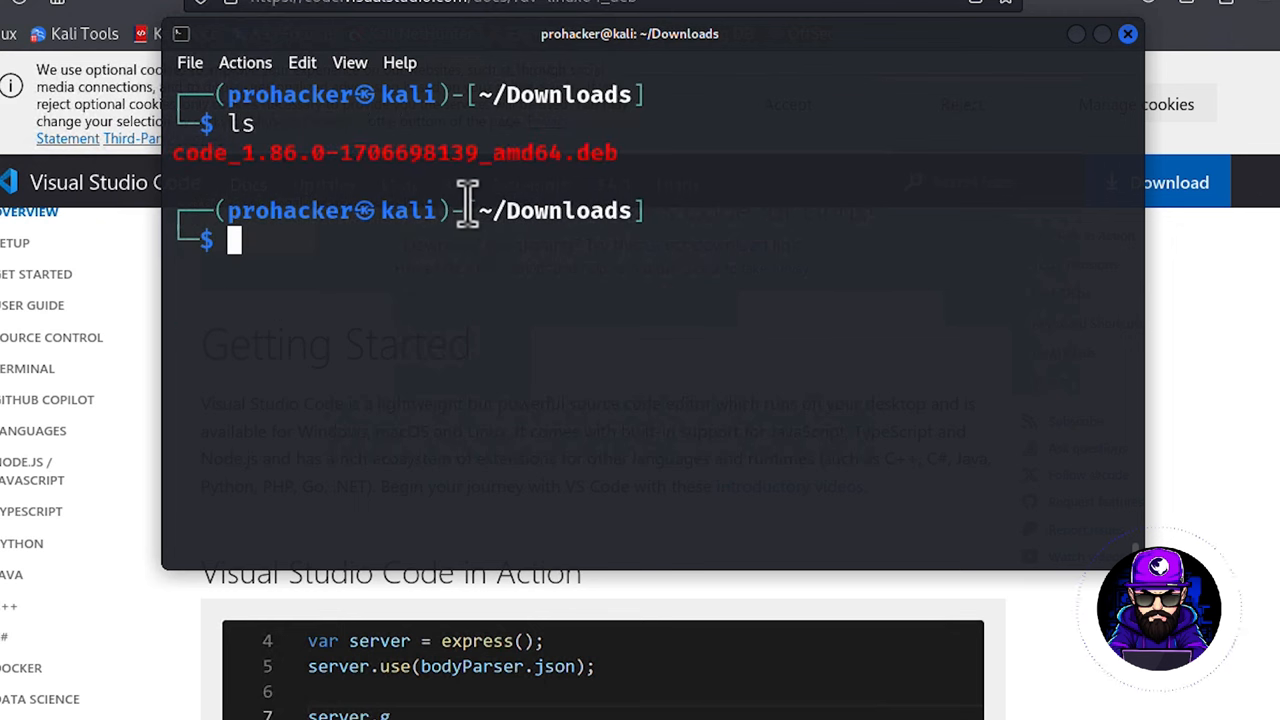
type("sudo")
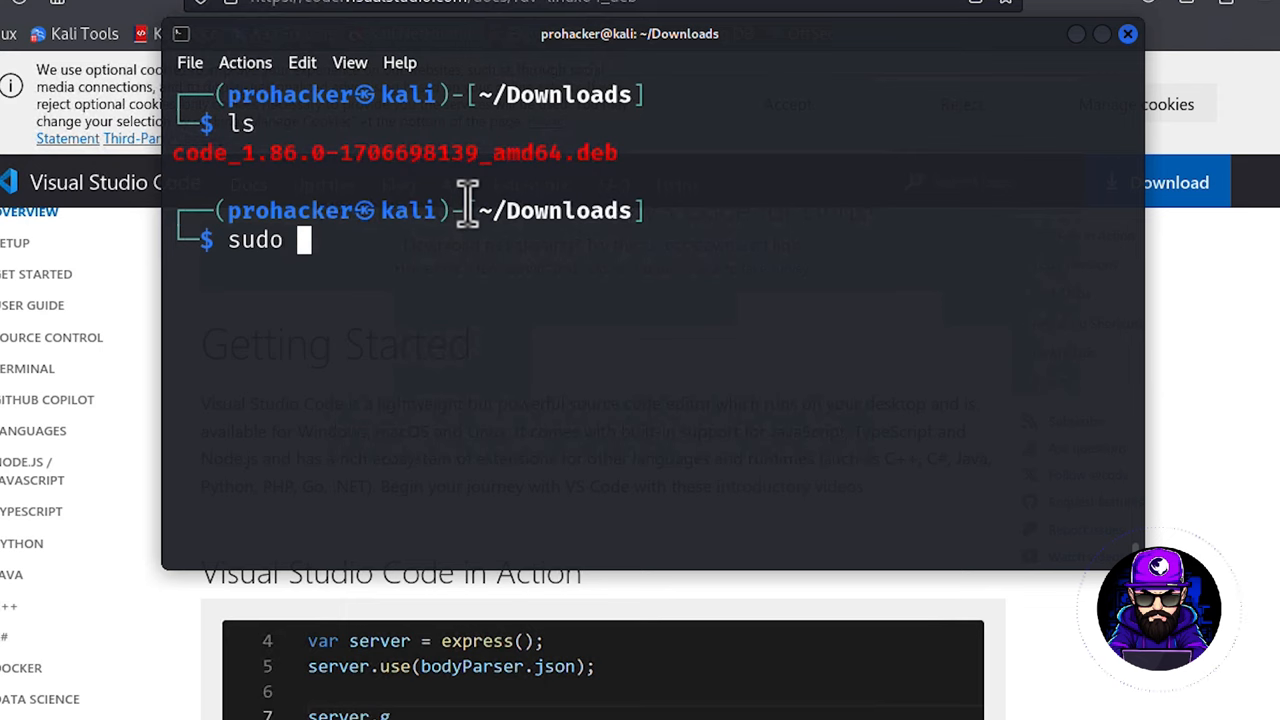
type("apt install")
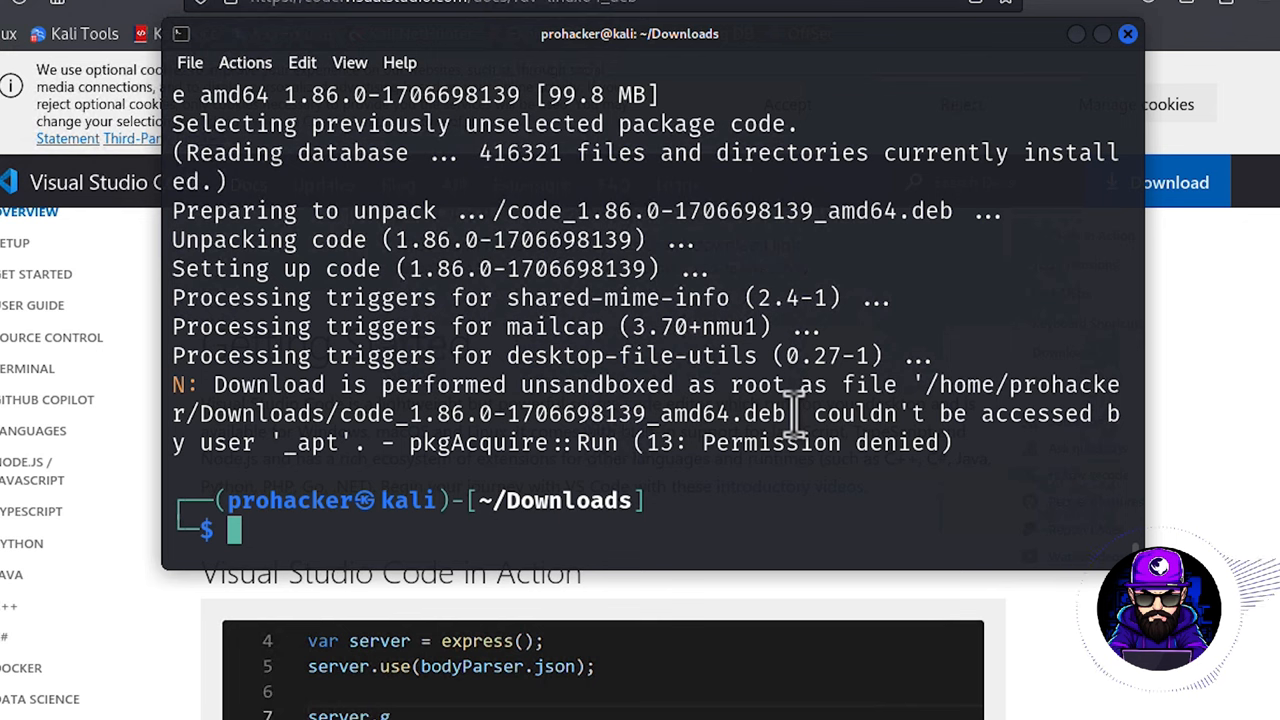
- Move to ../Desktop and create a folder named hashed
type("c")
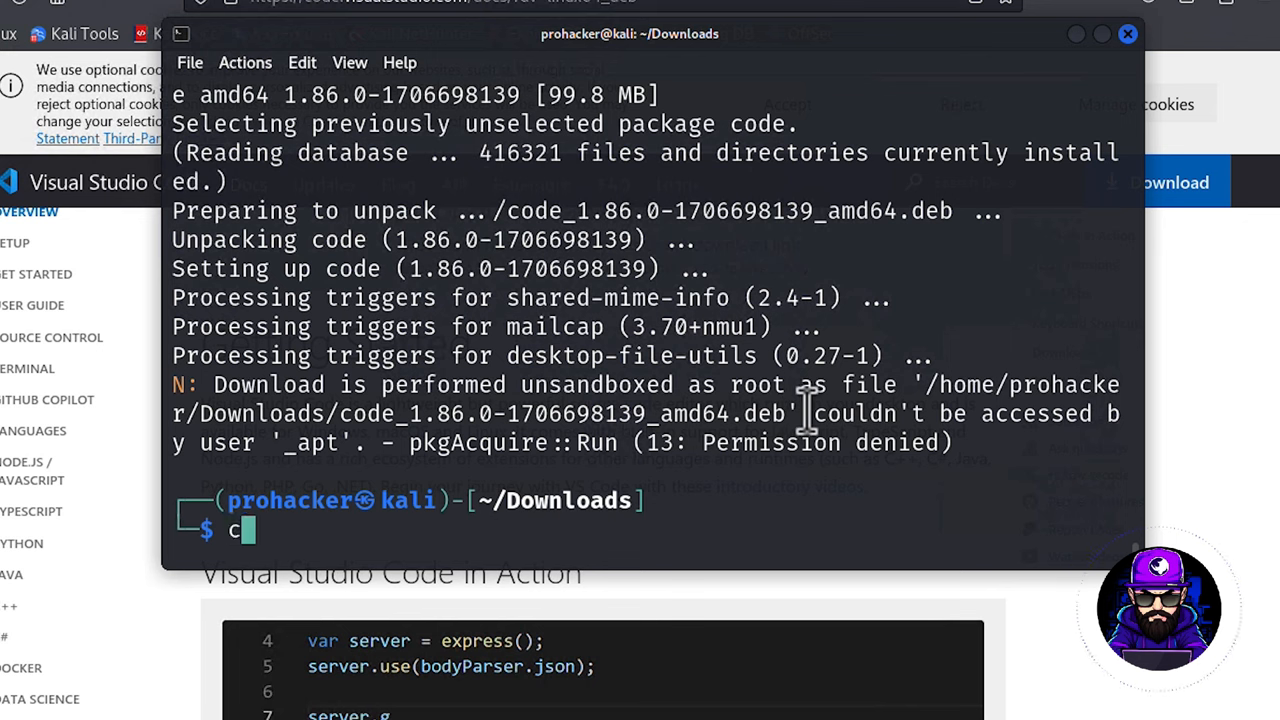
type("d ../Desktop/")
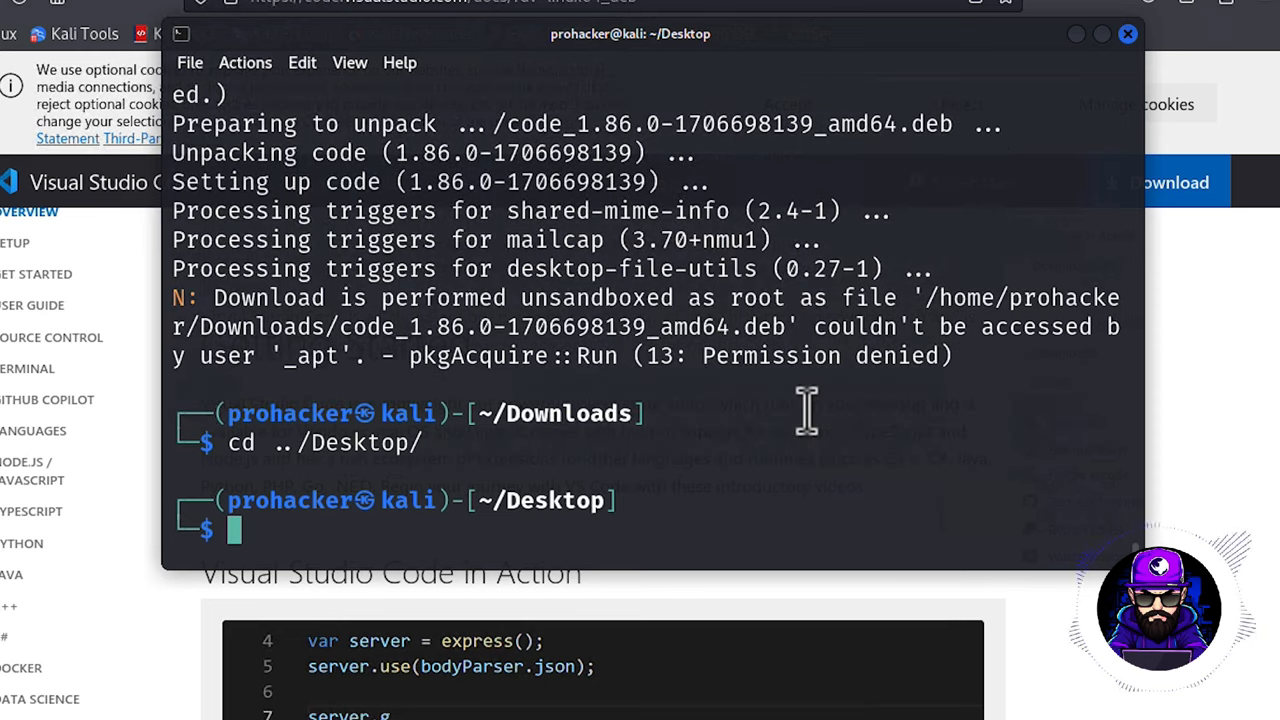
type("mk")
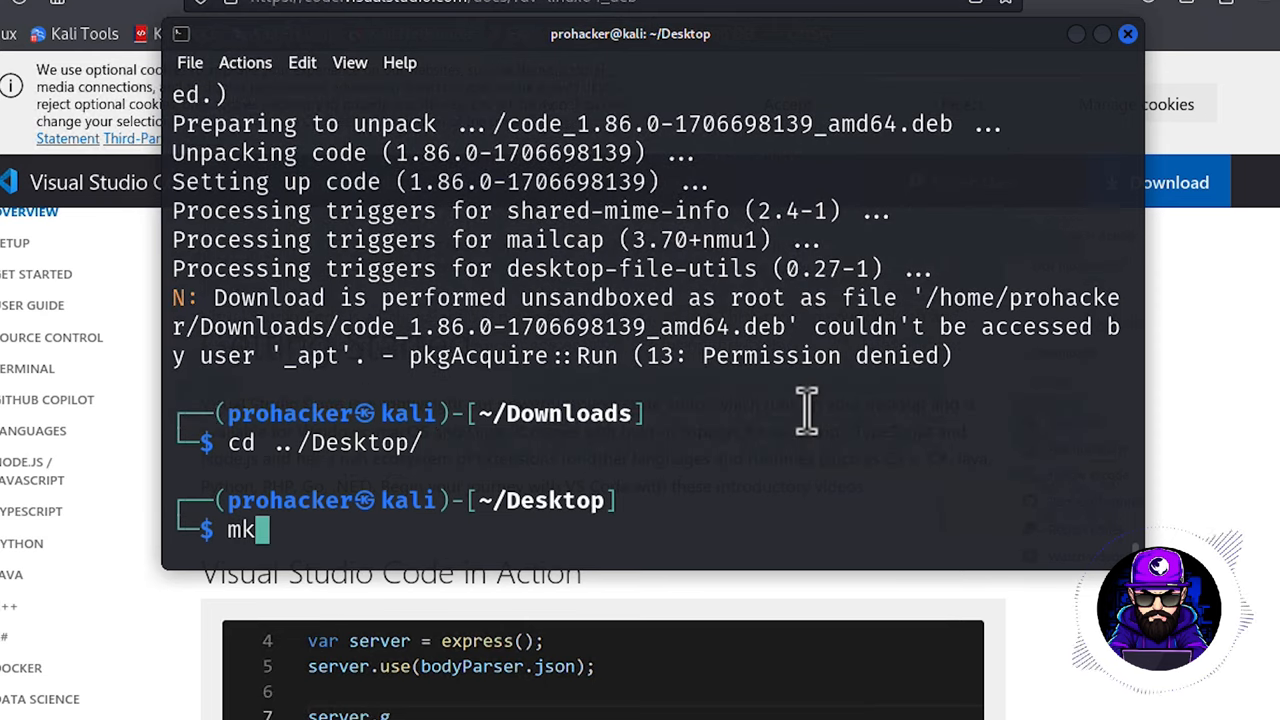
type("d")
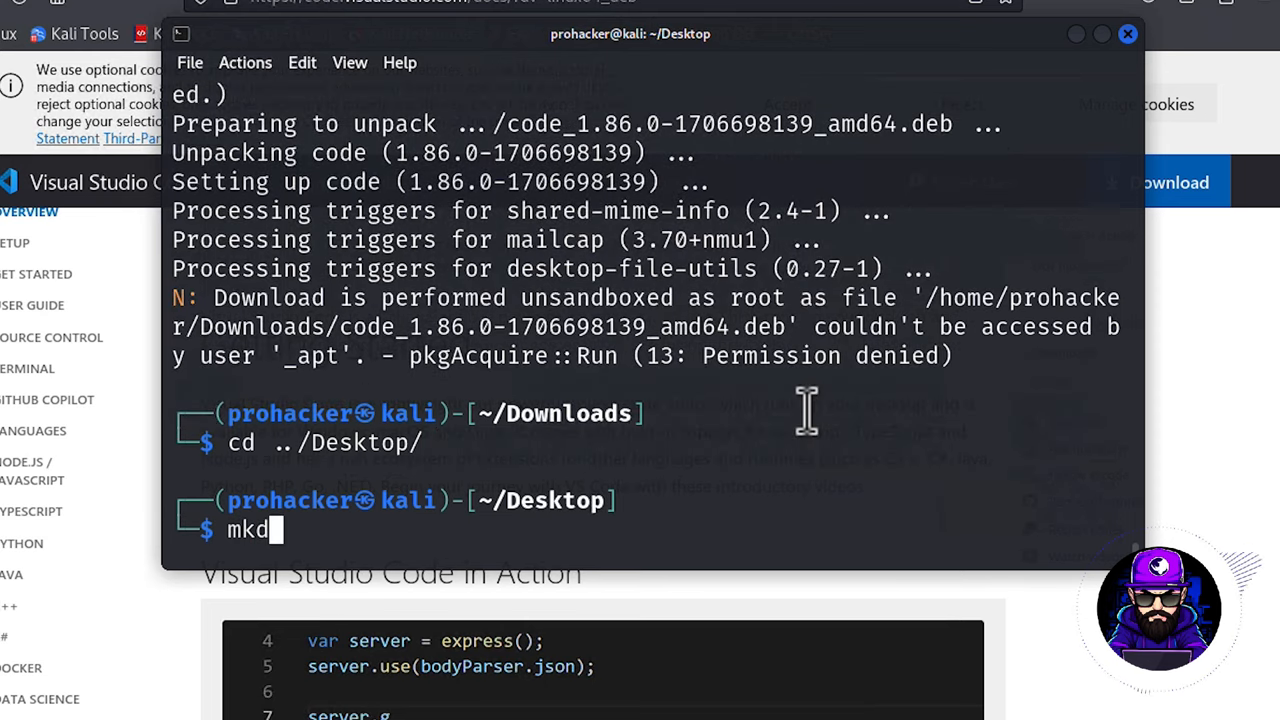
type("ir")
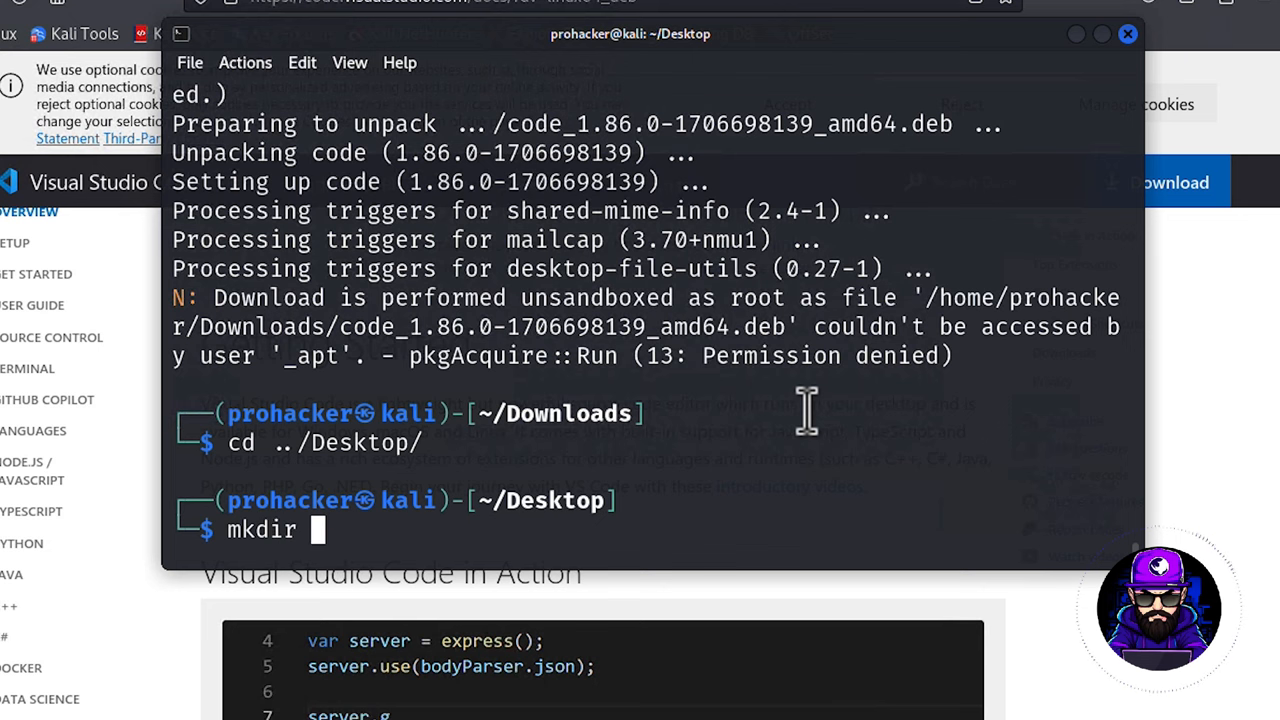
type("hashed")
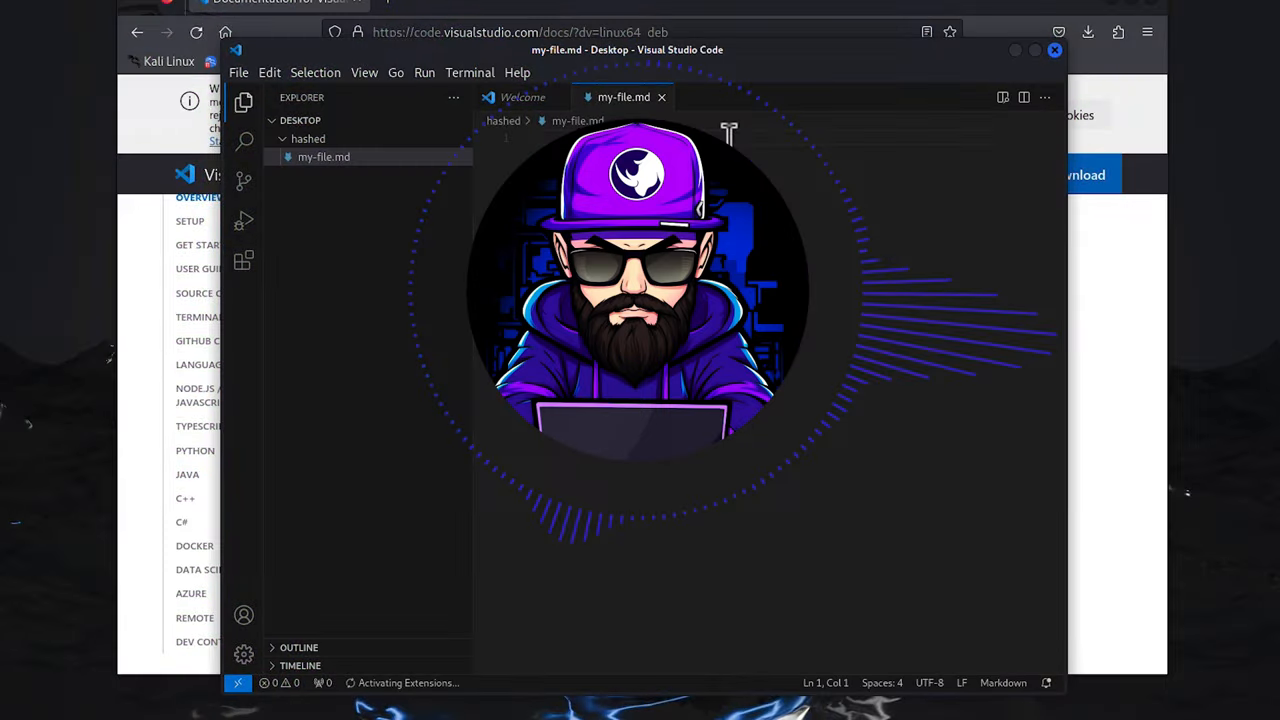
- Type 'THIS' into my-file.md in the hashed folder
type("THIS")
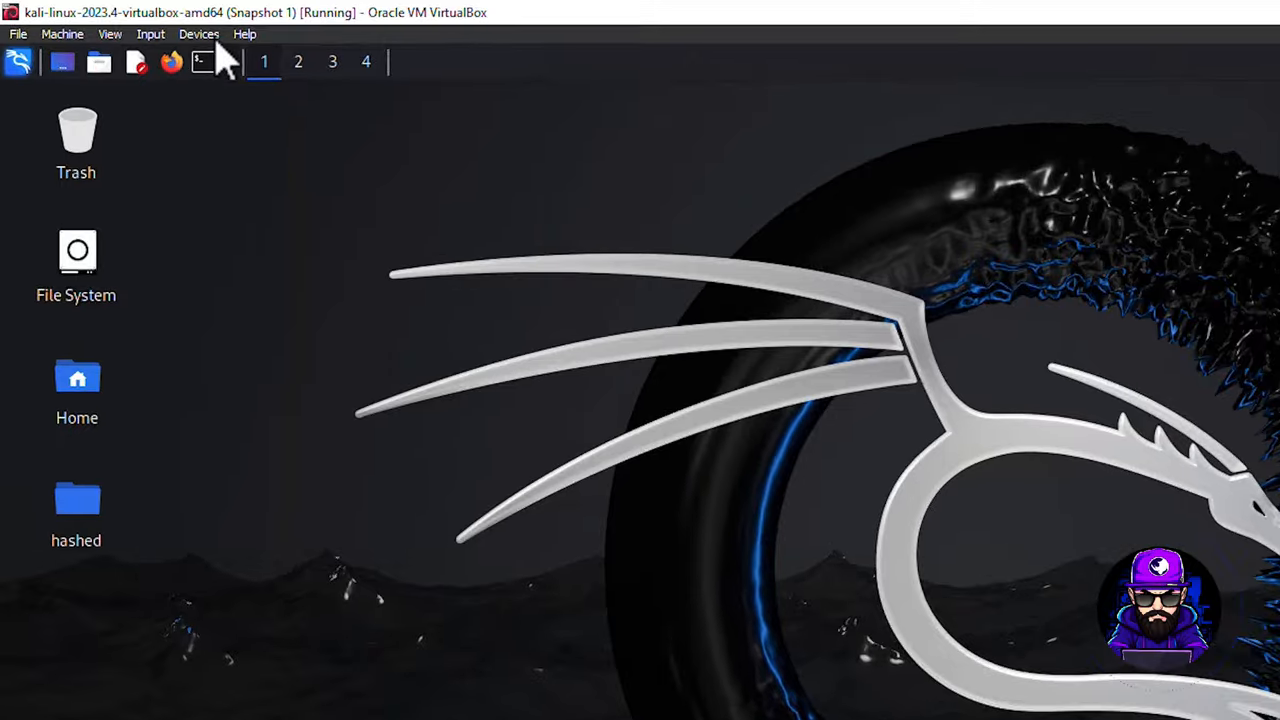
- Set Shared Clipboard and Drag and Drop to Bidirectional, then open the Desktop hashed folder
left_click(198, 33)
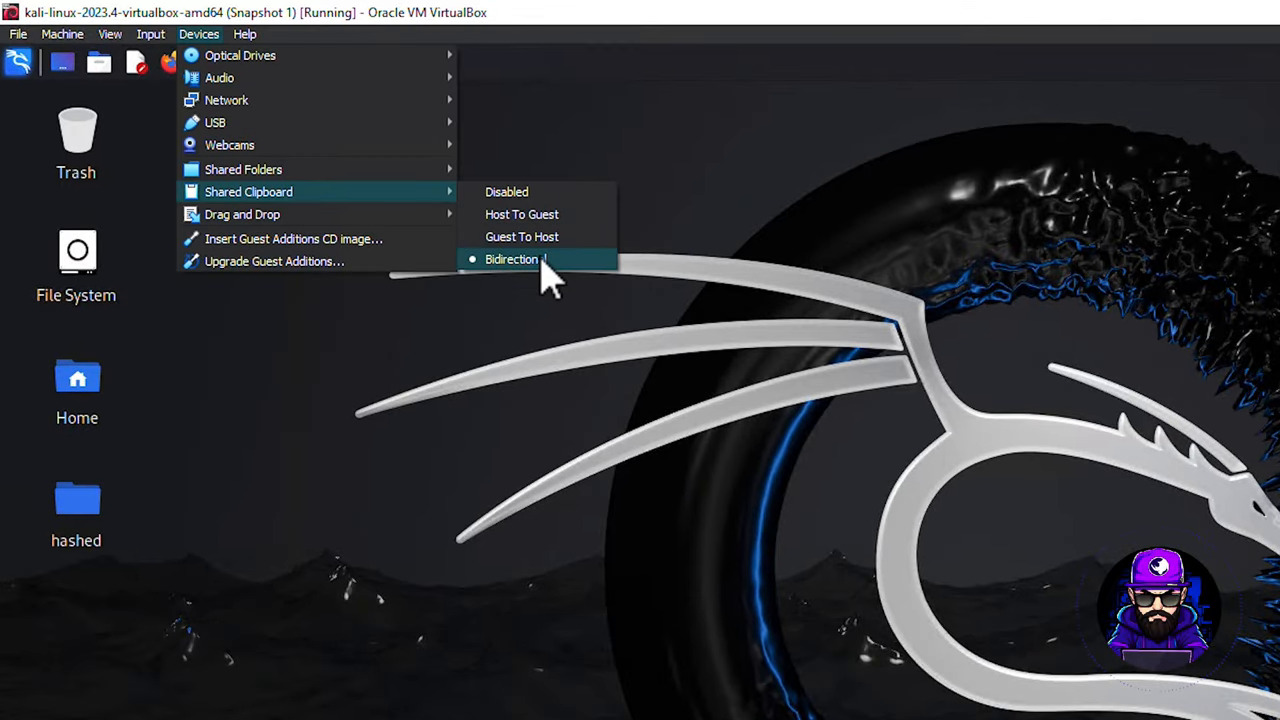
left_click(513, 259)
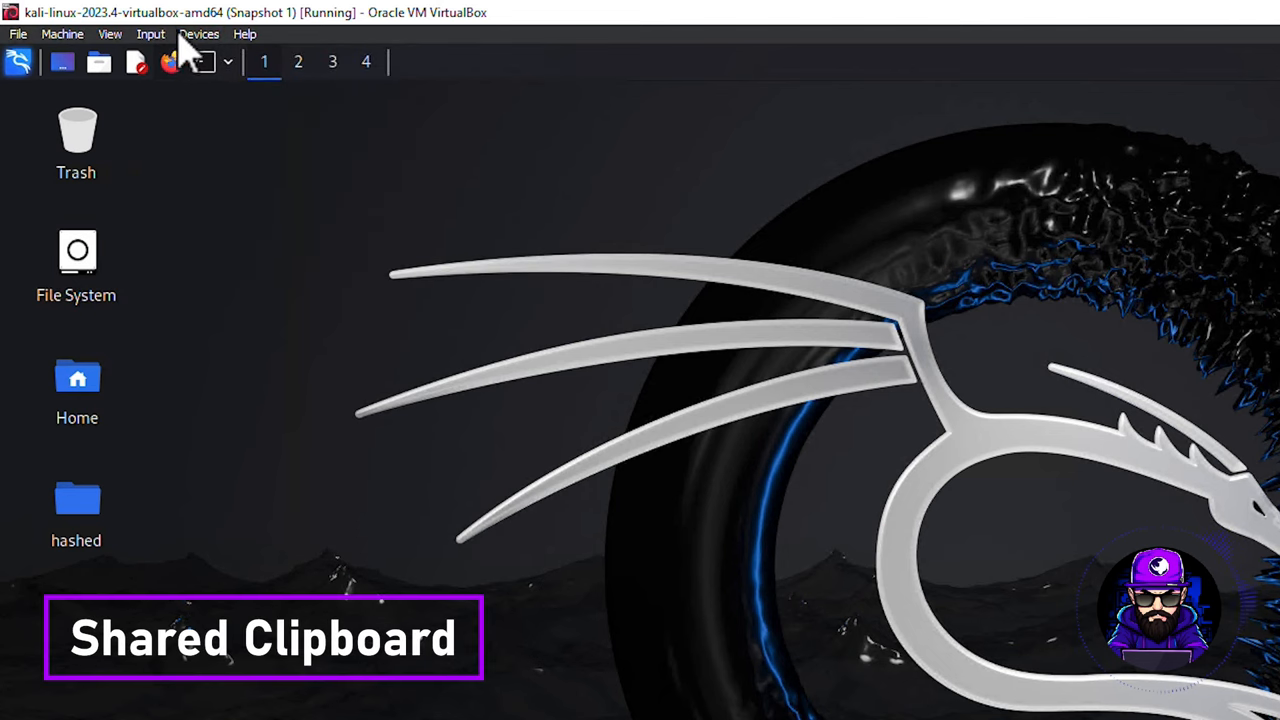
left_click(198, 33)
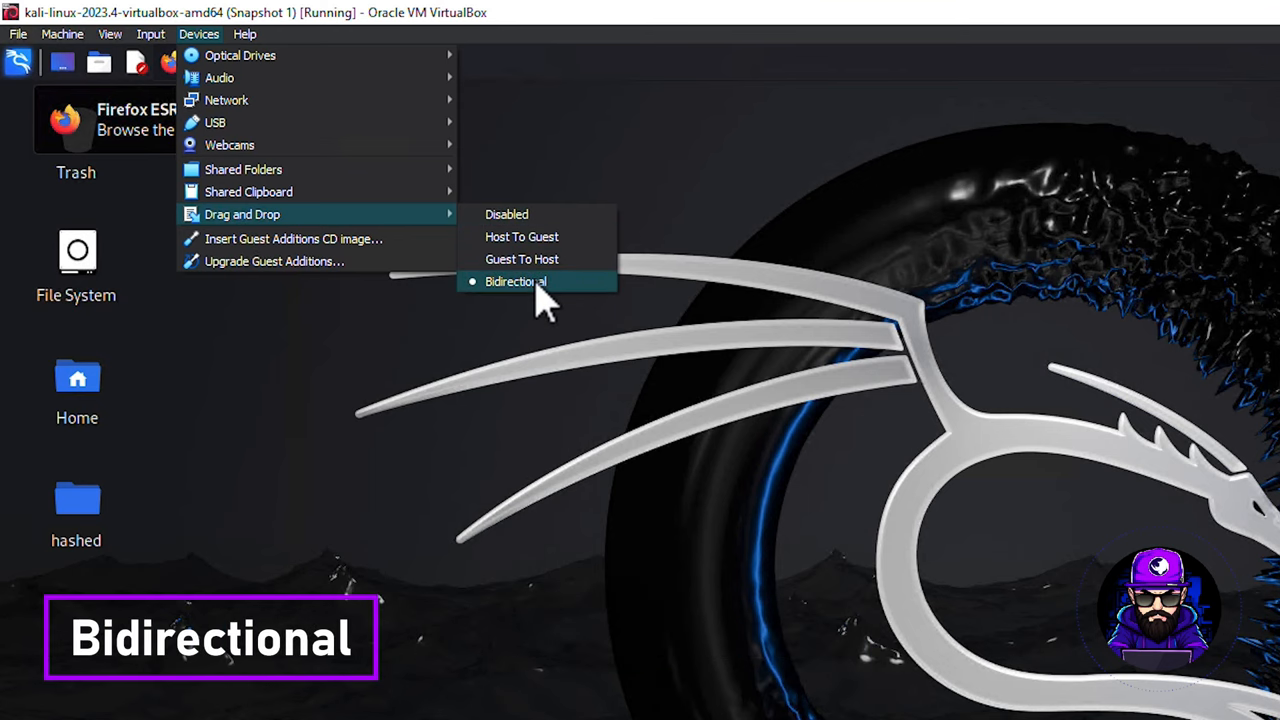
left_click(516, 281)
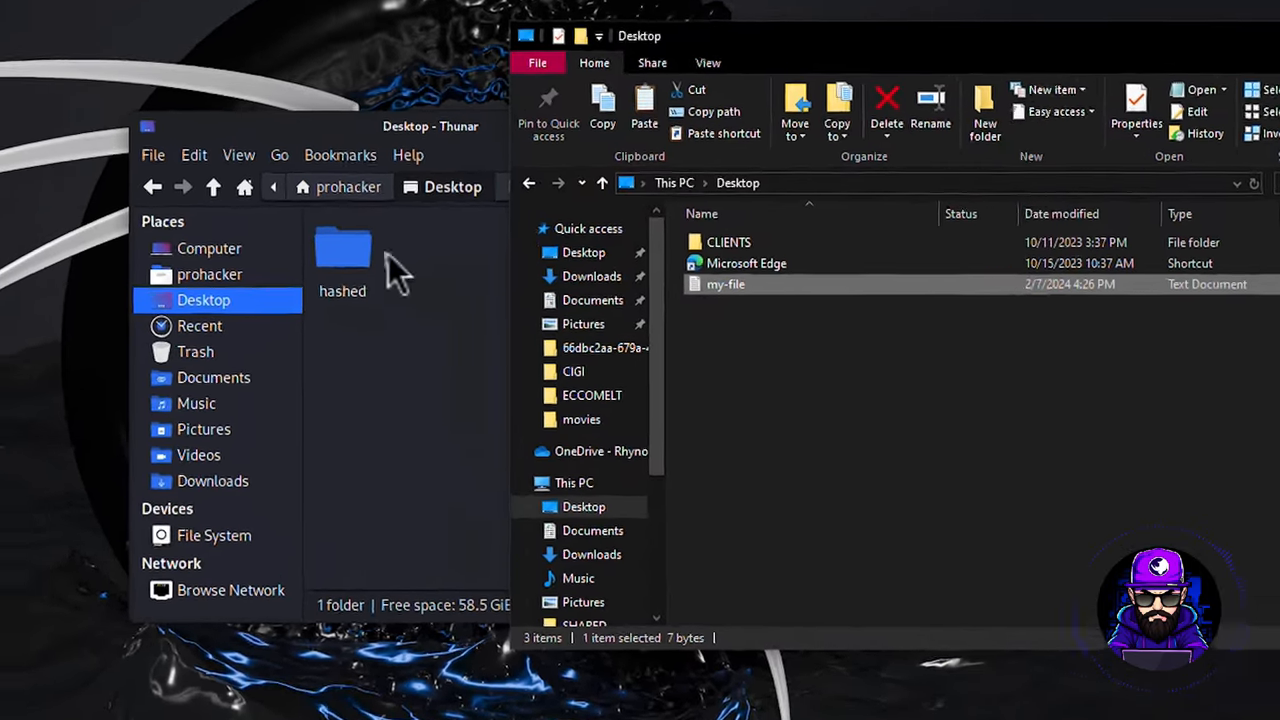
double_click(342, 247)
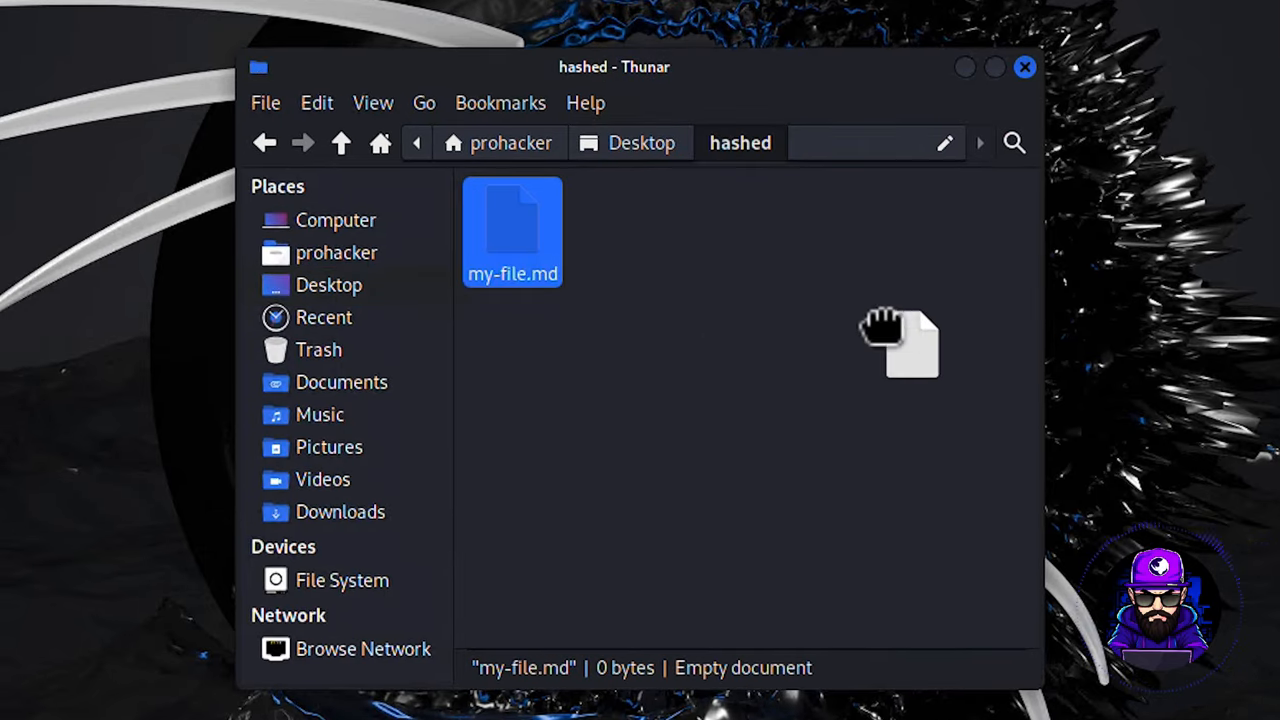